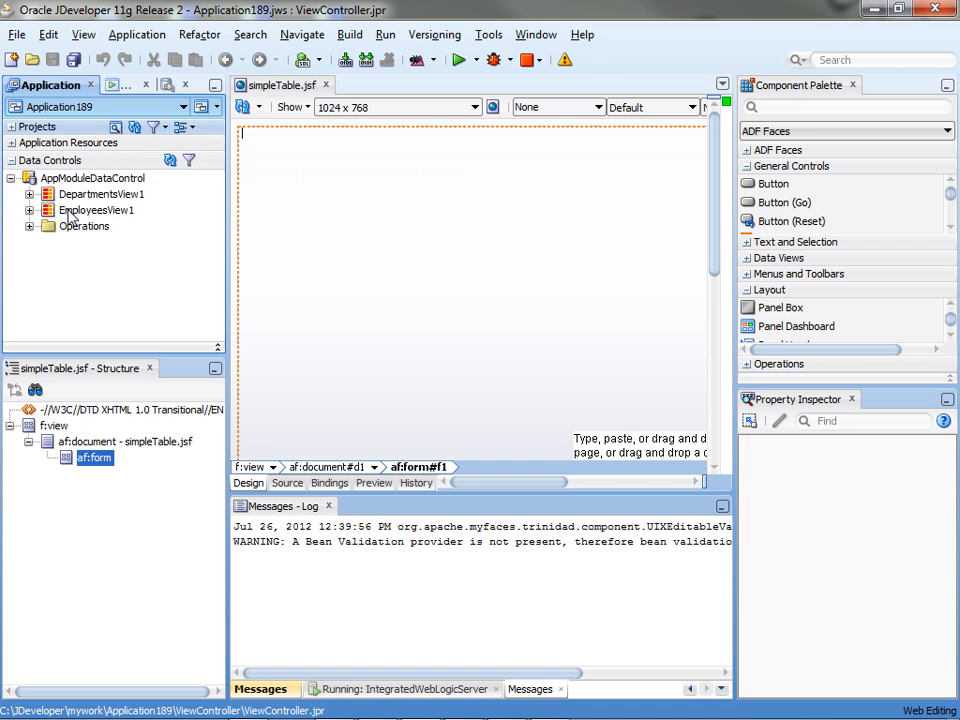
# Drop EmployeesView1 onto simpleTable.jsf as an ADF table with all listed employee columns.
pyautogui.moveTo(96, 210); pyautogui.dragTo(470, 200)
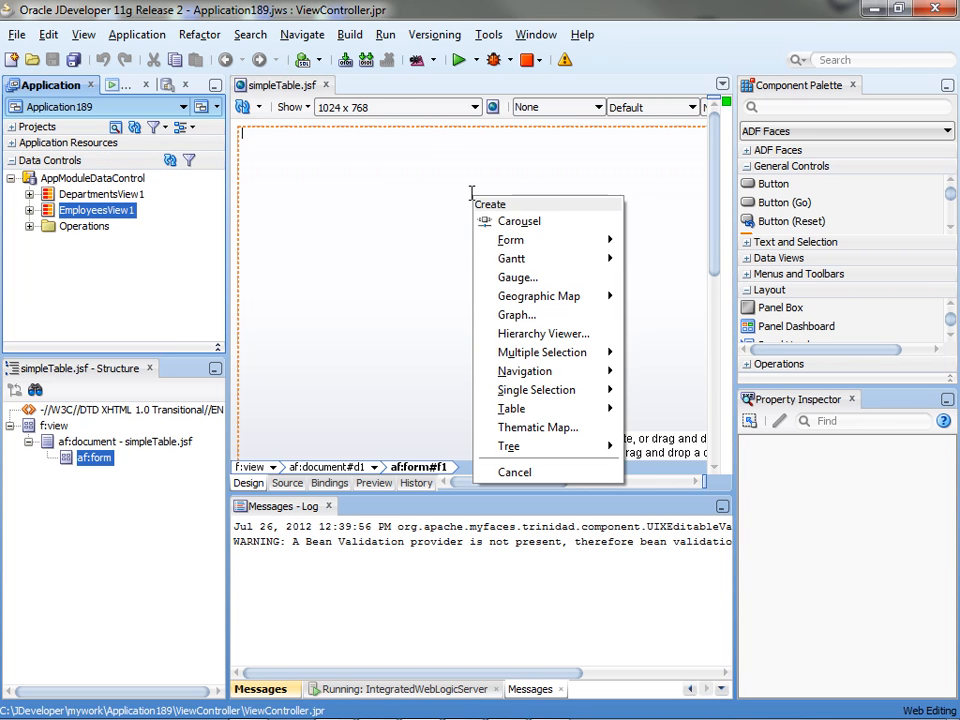
pyautogui.moveTo(512, 408)
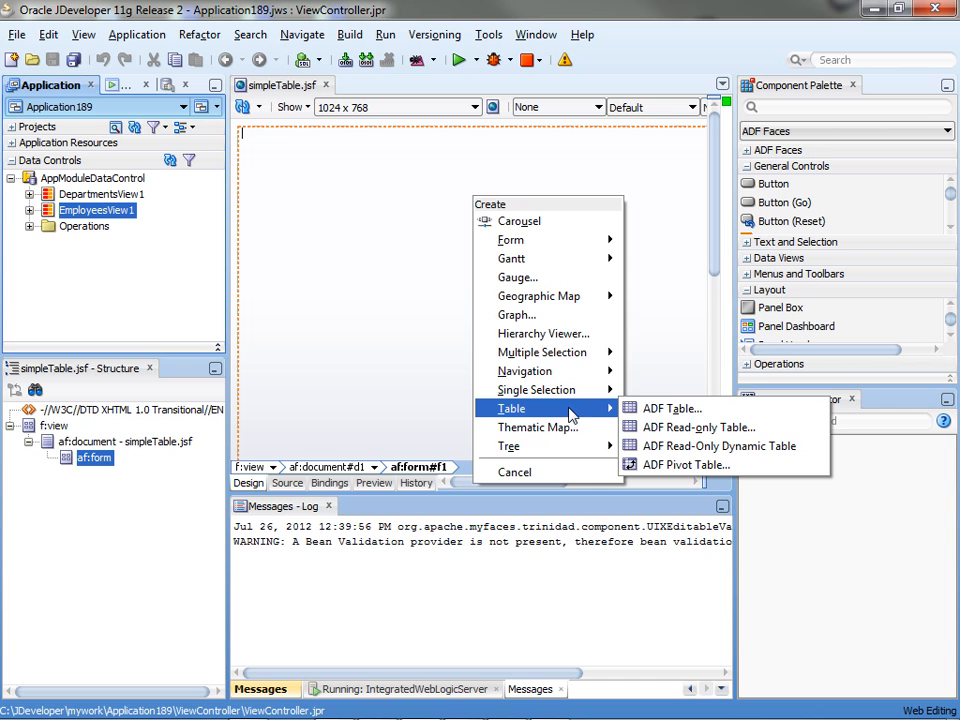
pyautogui.click(672, 408)
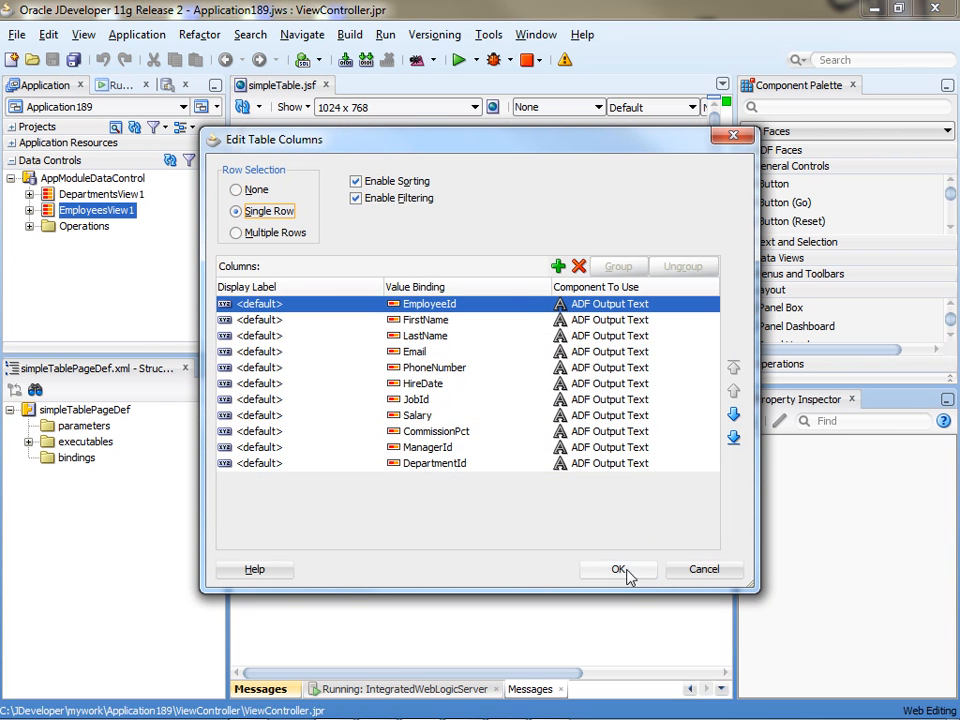
pyautogui.click(618, 568)
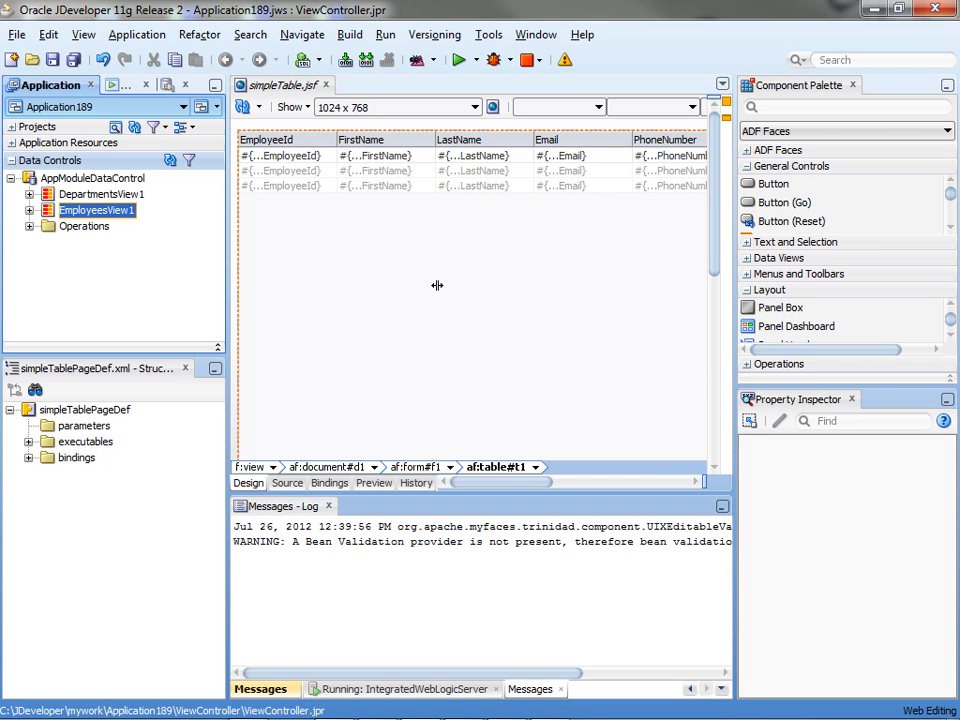
pyautogui.moveTo(126, 72)
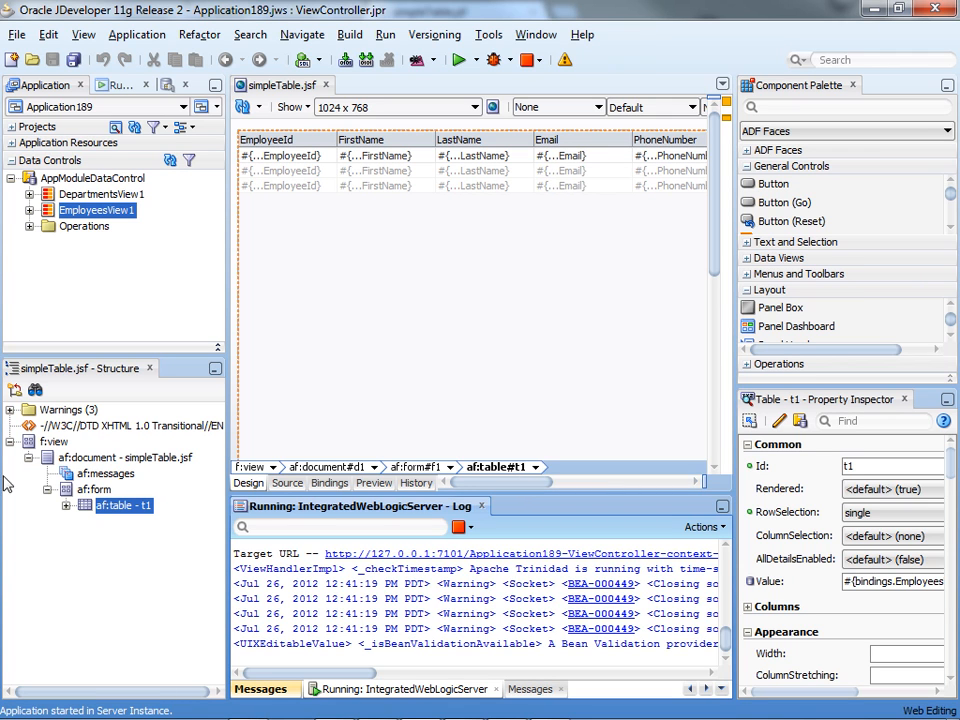
# Start the HTTP Analyzer from the Tools menu and show its listener settings.
pyautogui.click(488, 34)
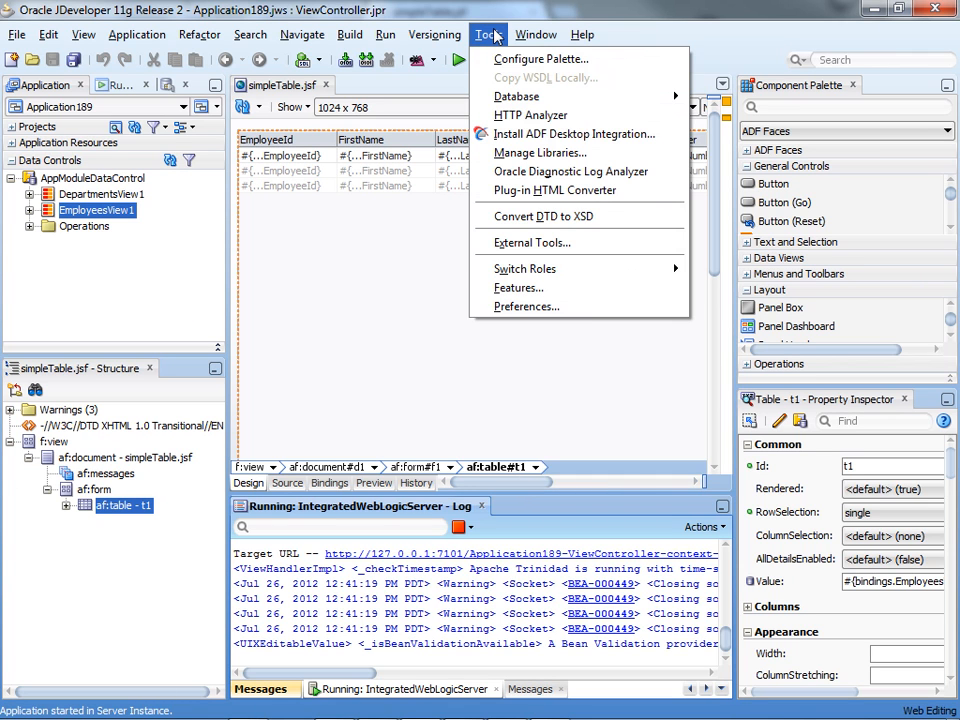
pyautogui.click(530, 114)
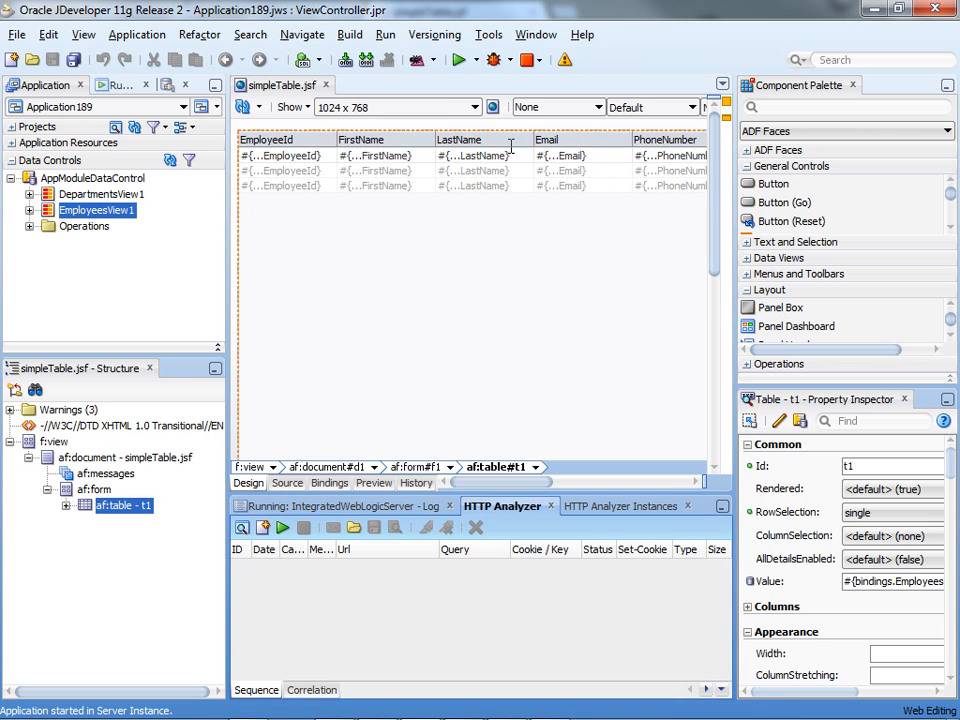
pyautogui.moveTo(248, 556)
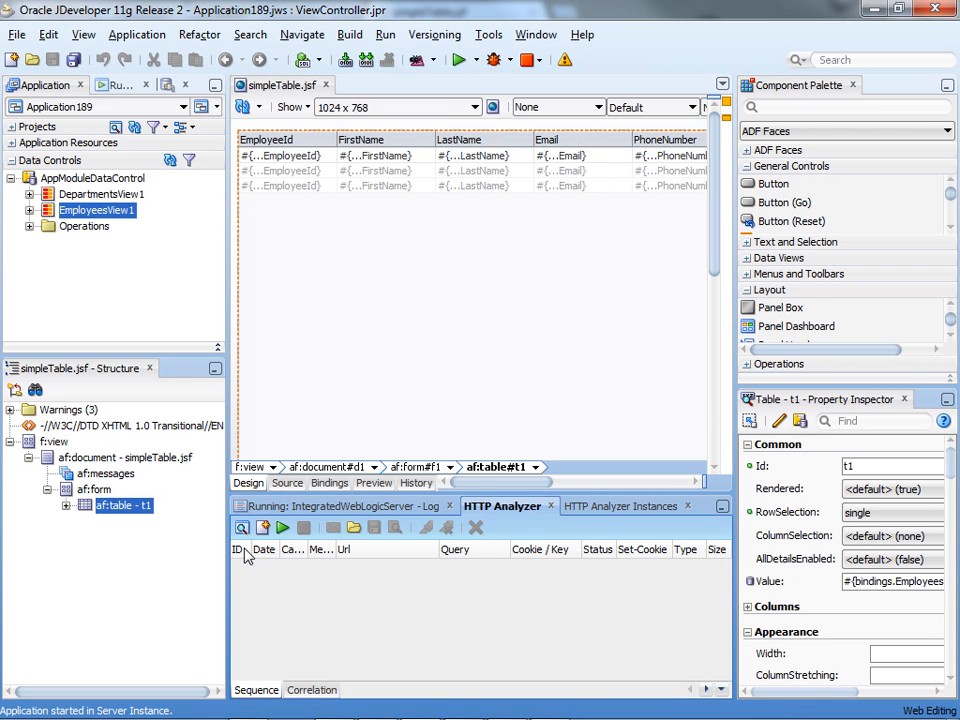
pyautogui.click(240, 528)
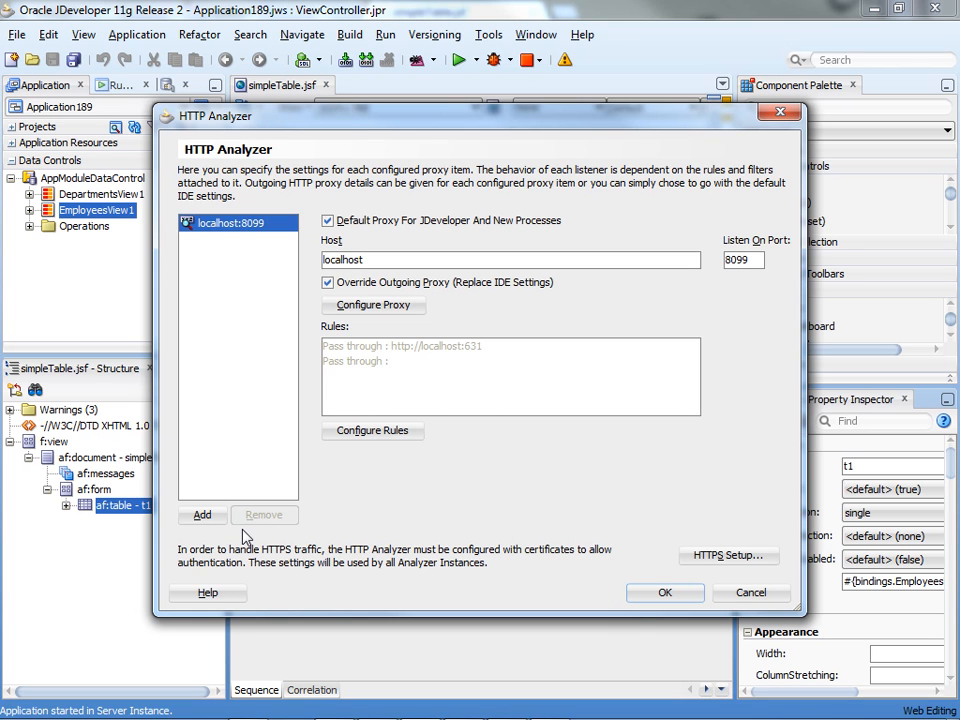
# Review the localhost:8099 listener and outgoing proxy, leaving both unchanged, and accept the settings.
pyautogui.click(326, 282)
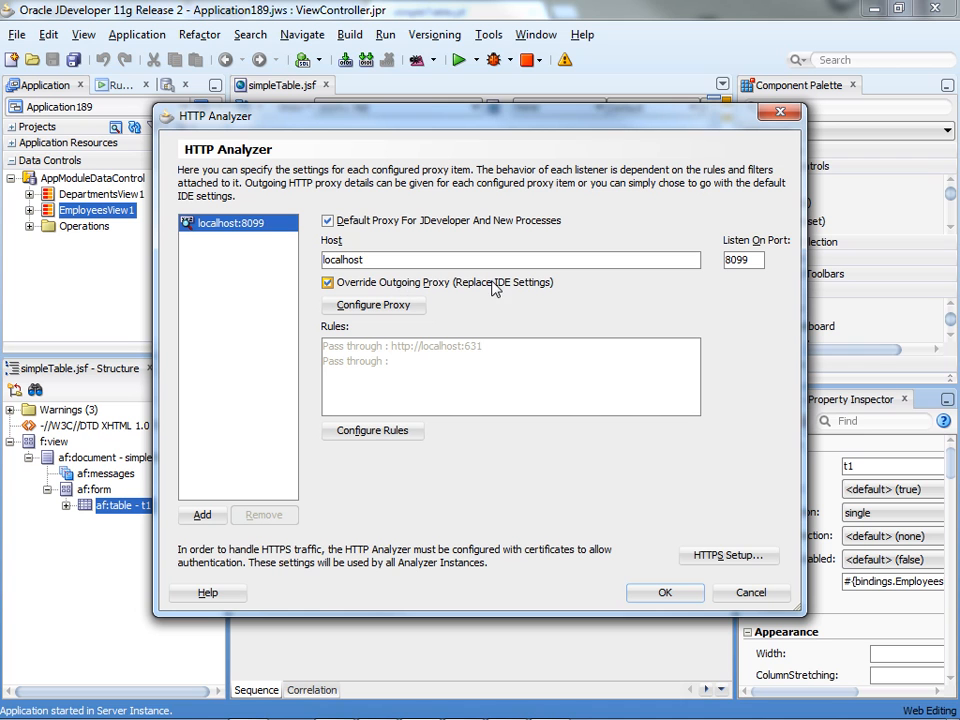
pyautogui.click(372, 304)
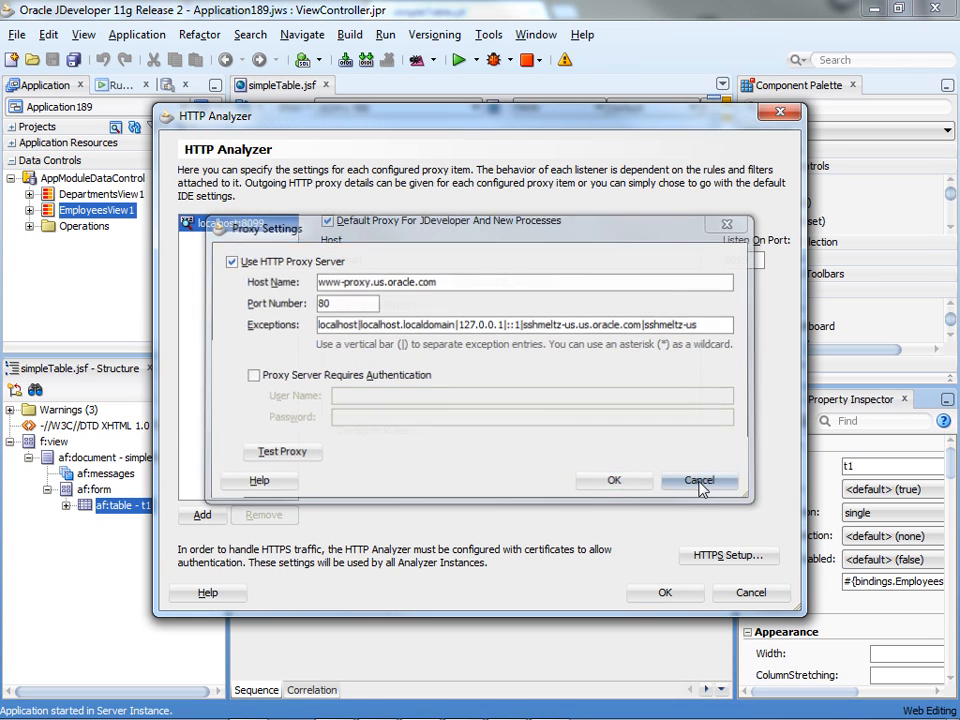
pyautogui.click(698, 480)
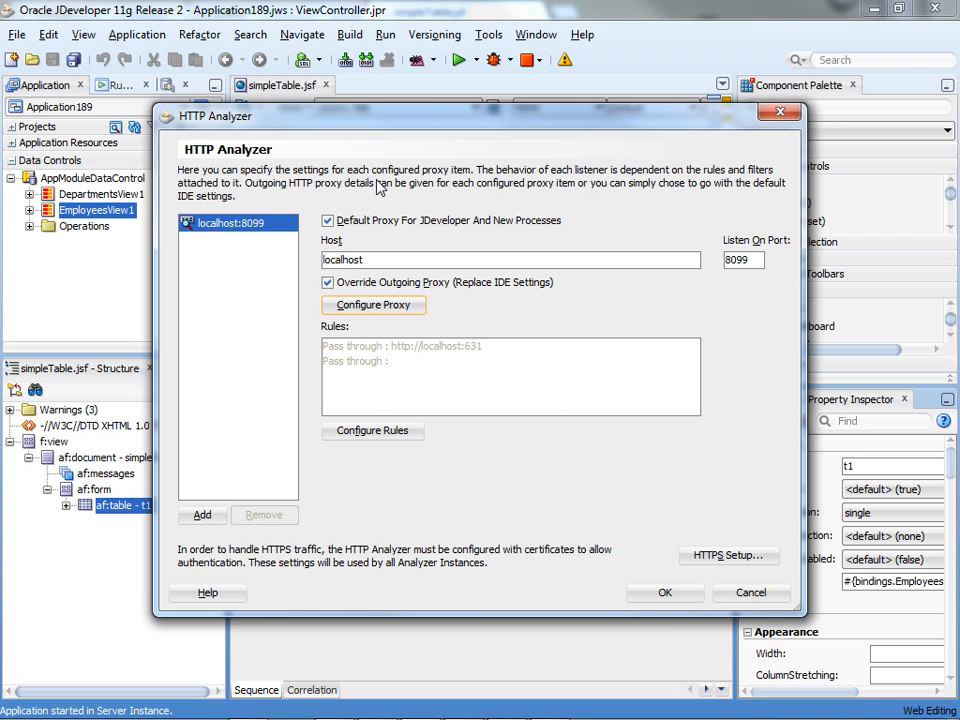
pyautogui.click(744, 260)
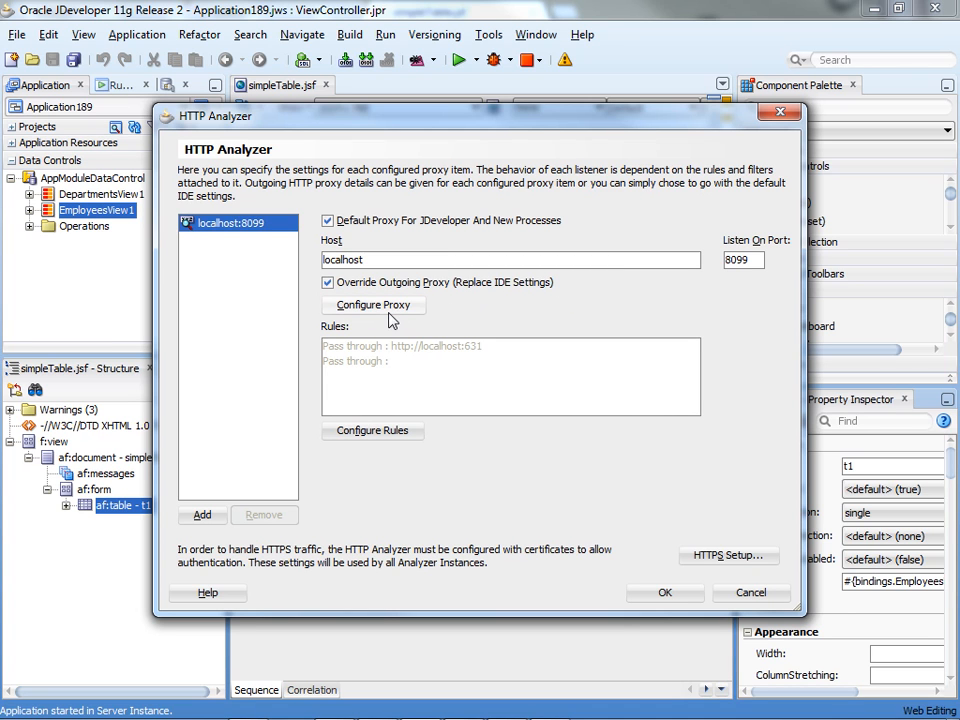
pyautogui.moveTo(404, 312)
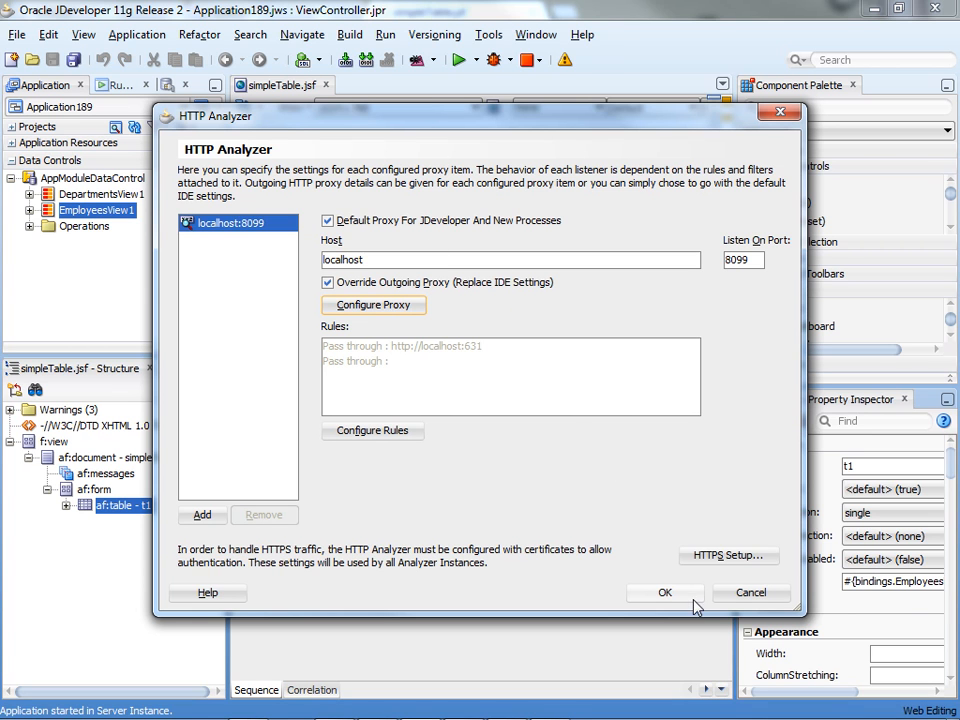
pyautogui.click(664, 592)
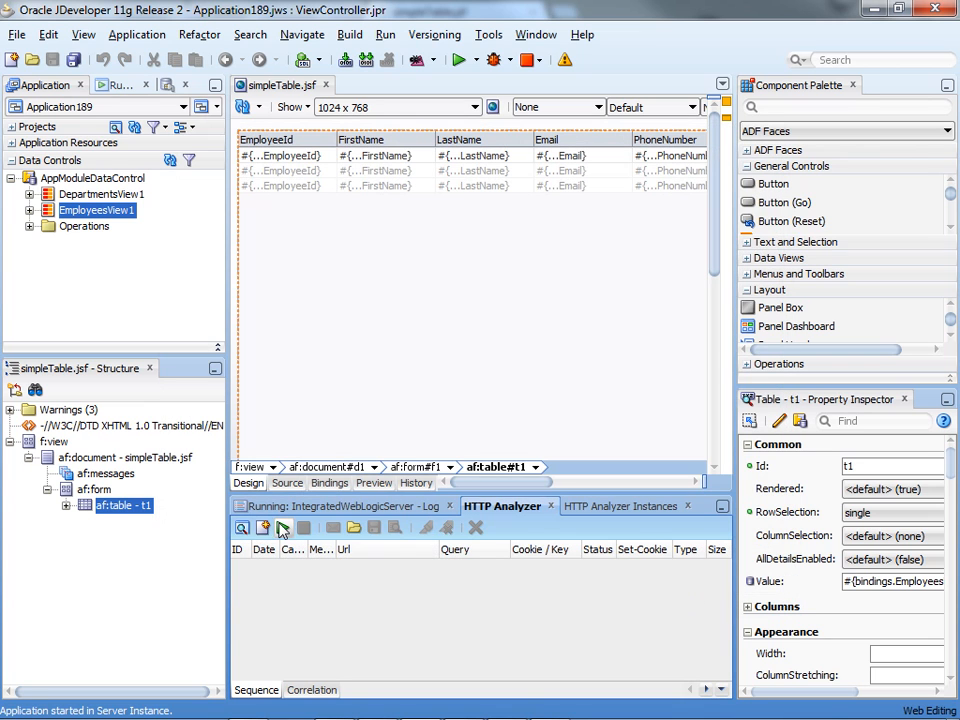
# Run 'firefox -no-remote -P Debugging' from Start > Run to launch a separate Firefox.
pyautogui.click(18, 708)
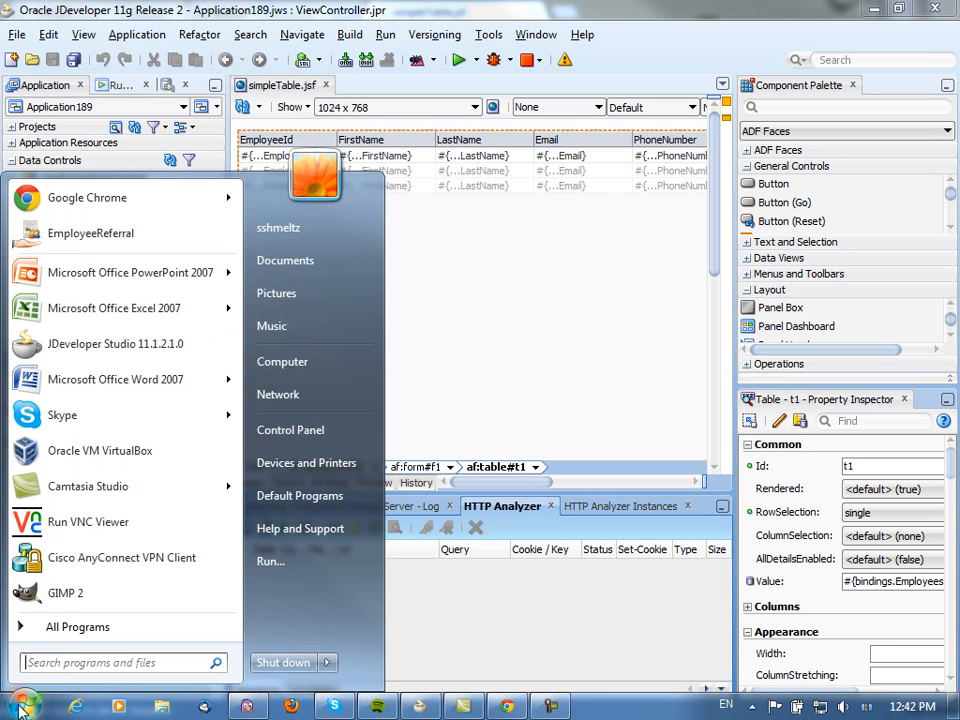
pyautogui.click(272, 560)
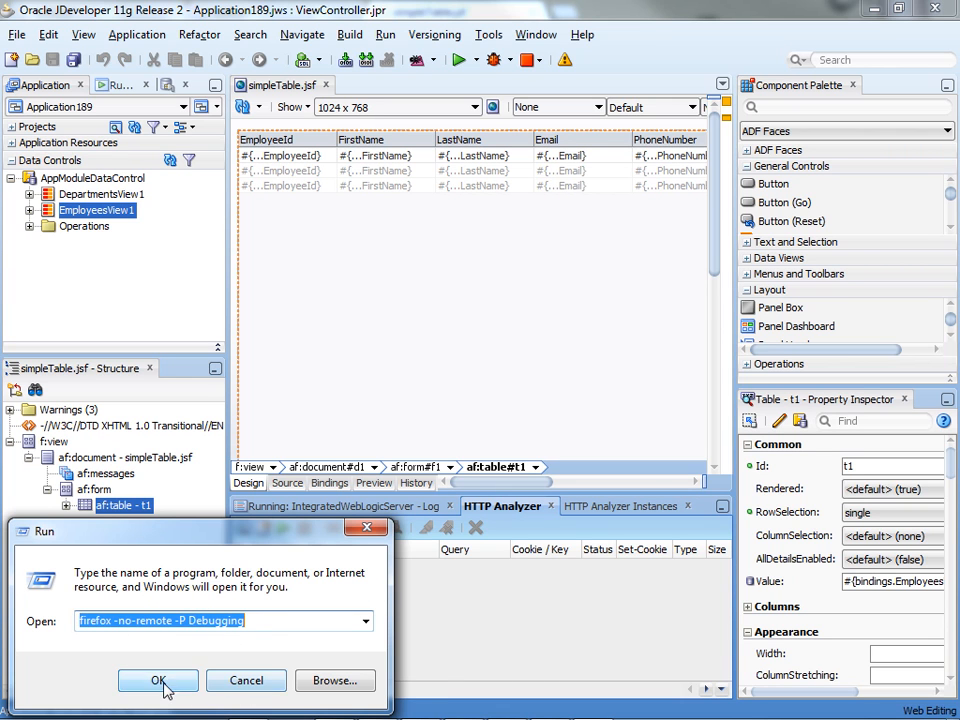
pyautogui.click(158, 680)
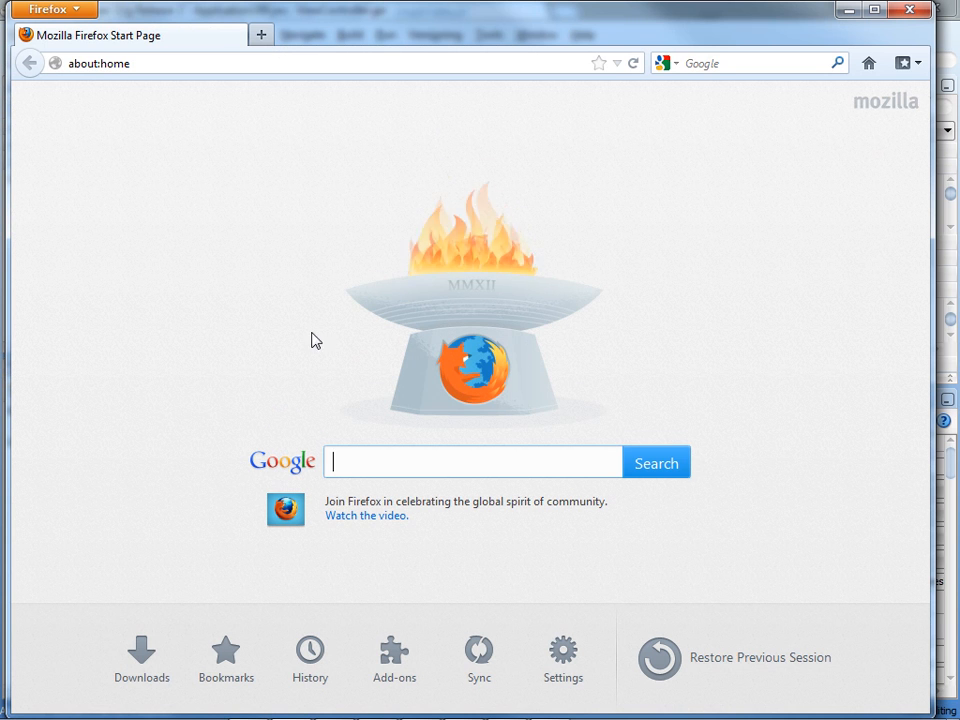
# Set Firefox's manual HTTP proxy to localhost port 8099 and switch back to JDeveloper.
pyautogui.click(236, 30)
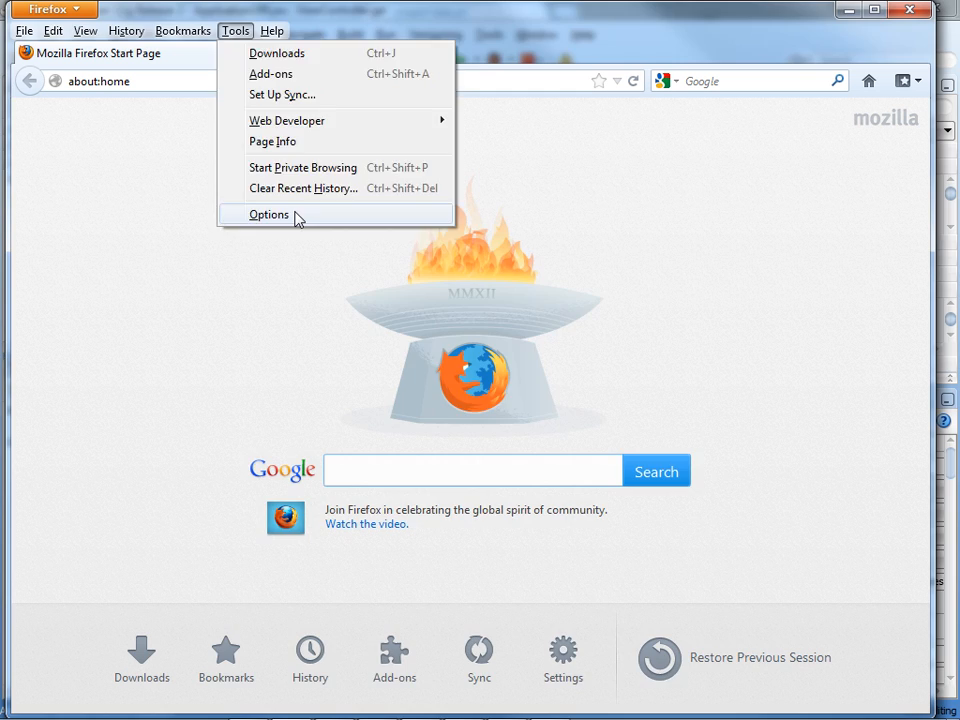
pyautogui.click(268, 214)
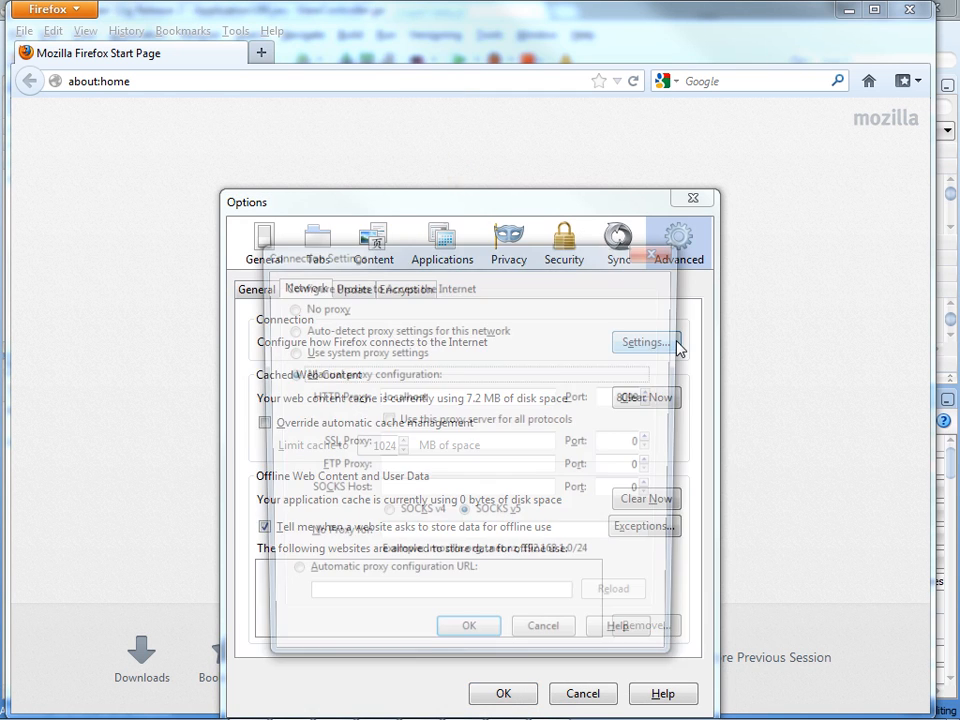
pyautogui.click(644, 340)
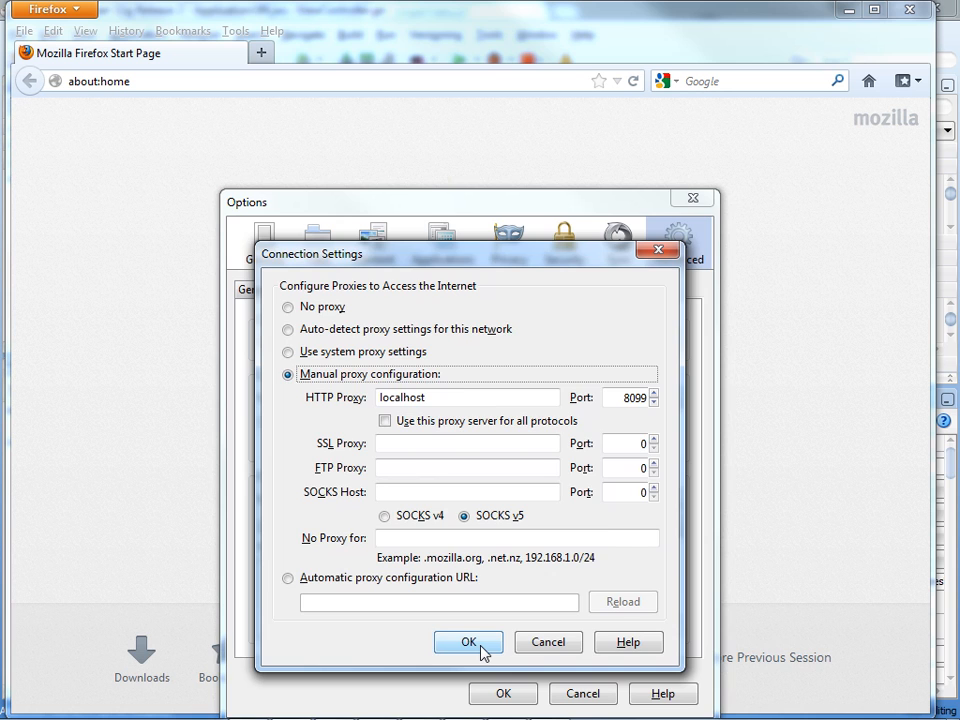
pyautogui.click(468, 642)
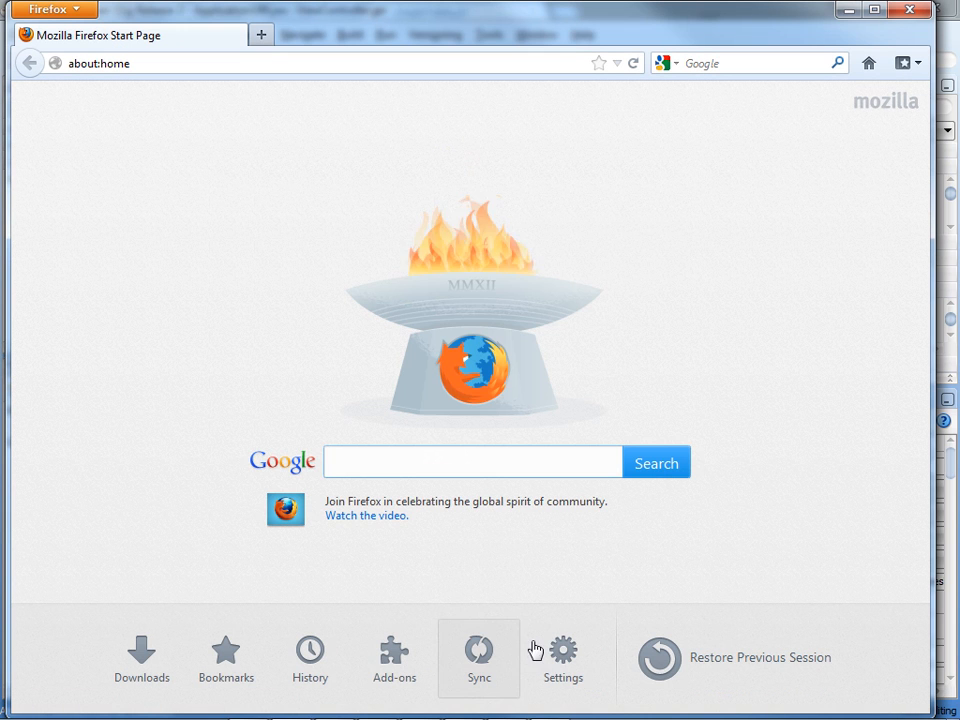
pyautogui.click(472, 462)
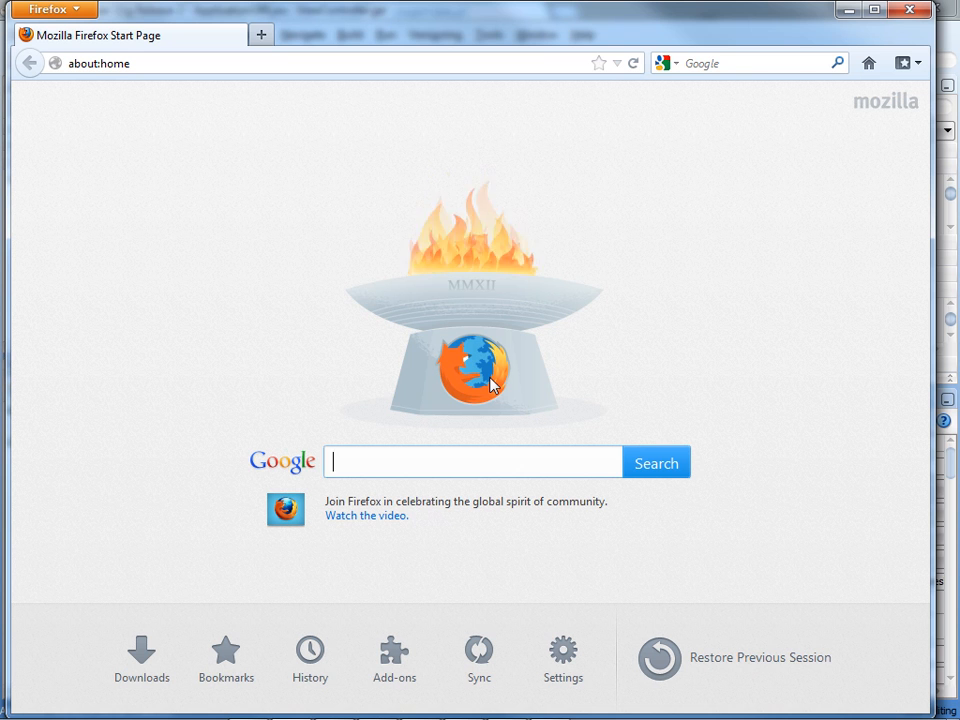
pyautogui.press('alt+tab')
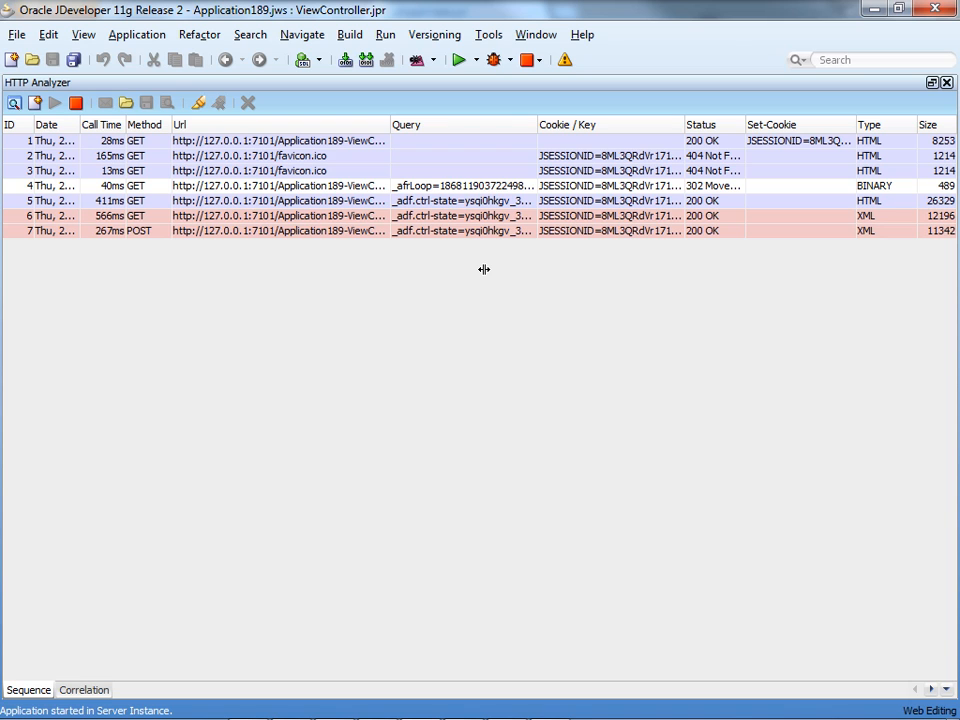
pyautogui.moveTo(770, 164)
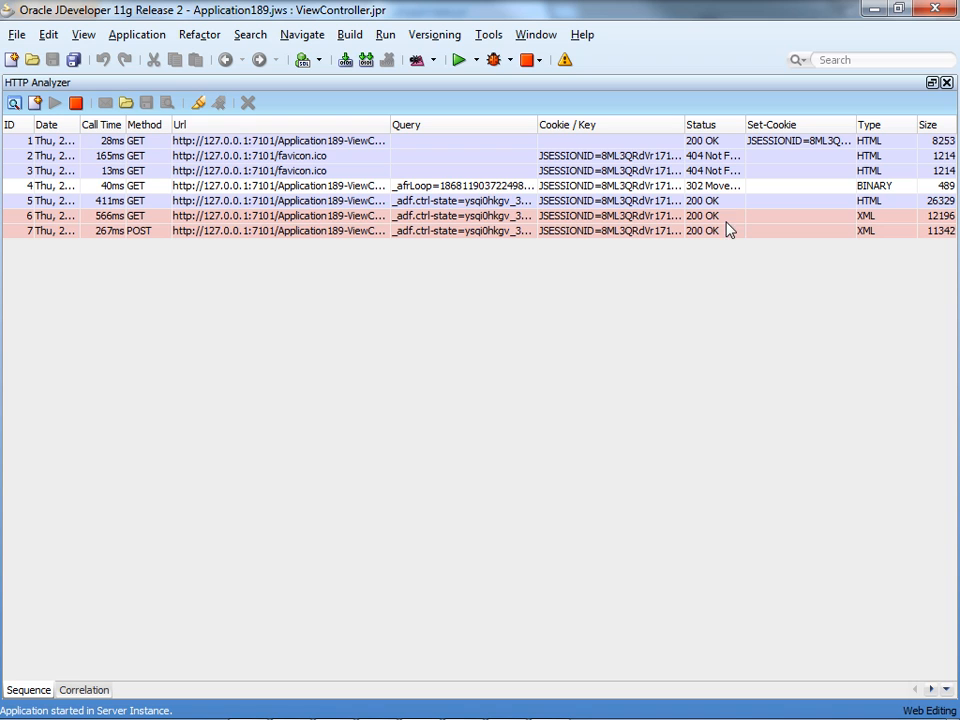
pyautogui.moveTo(732, 222)
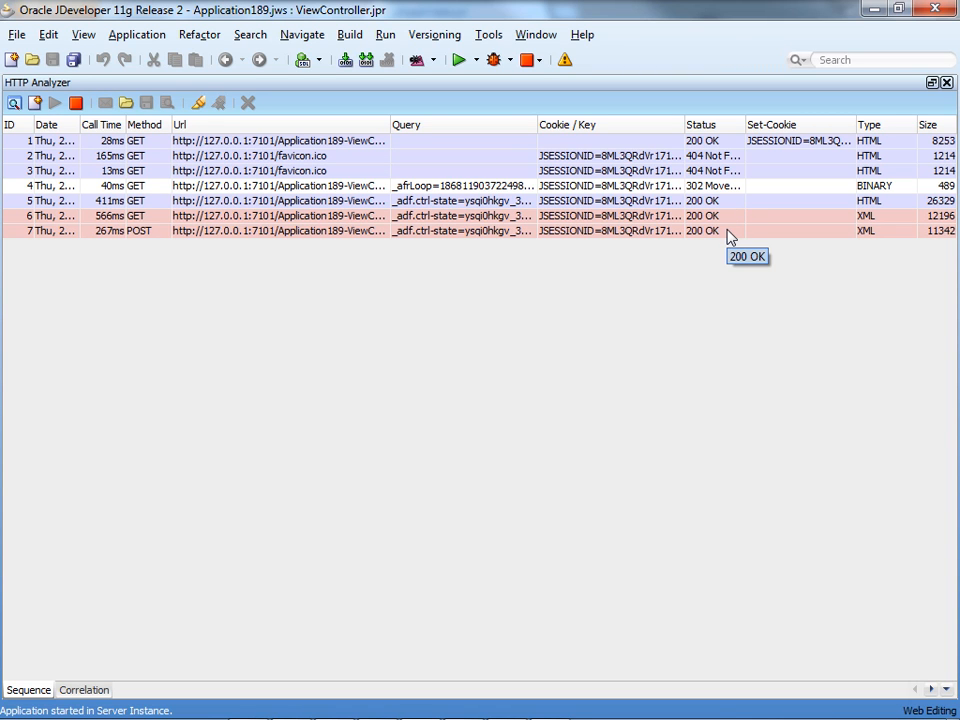
pyautogui.moveTo(420, 132)
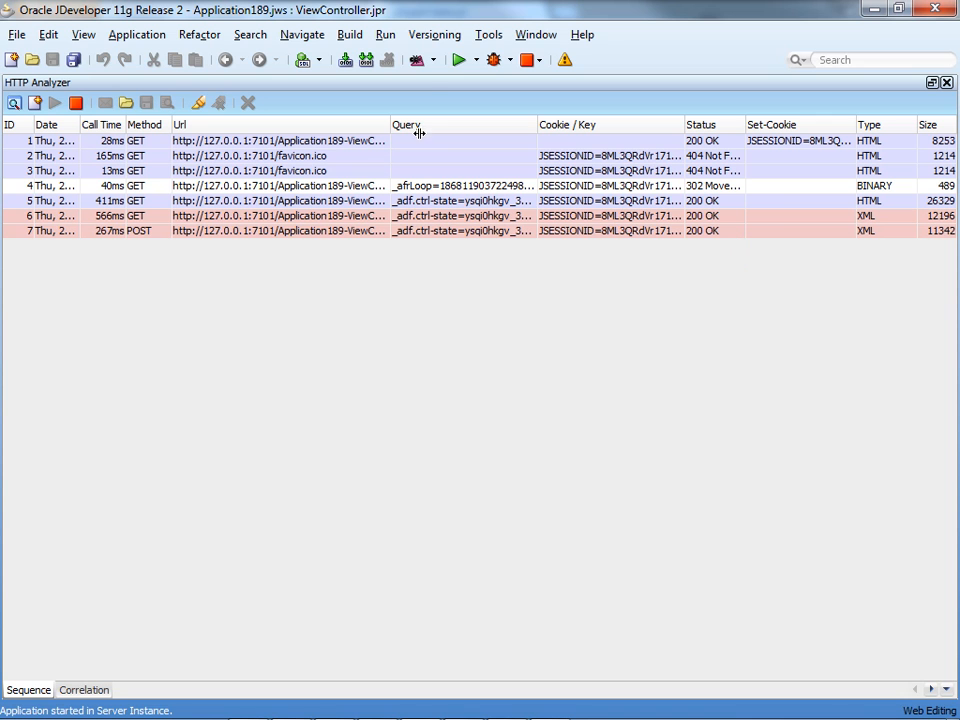
pyautogui.moveTo(432, 88)
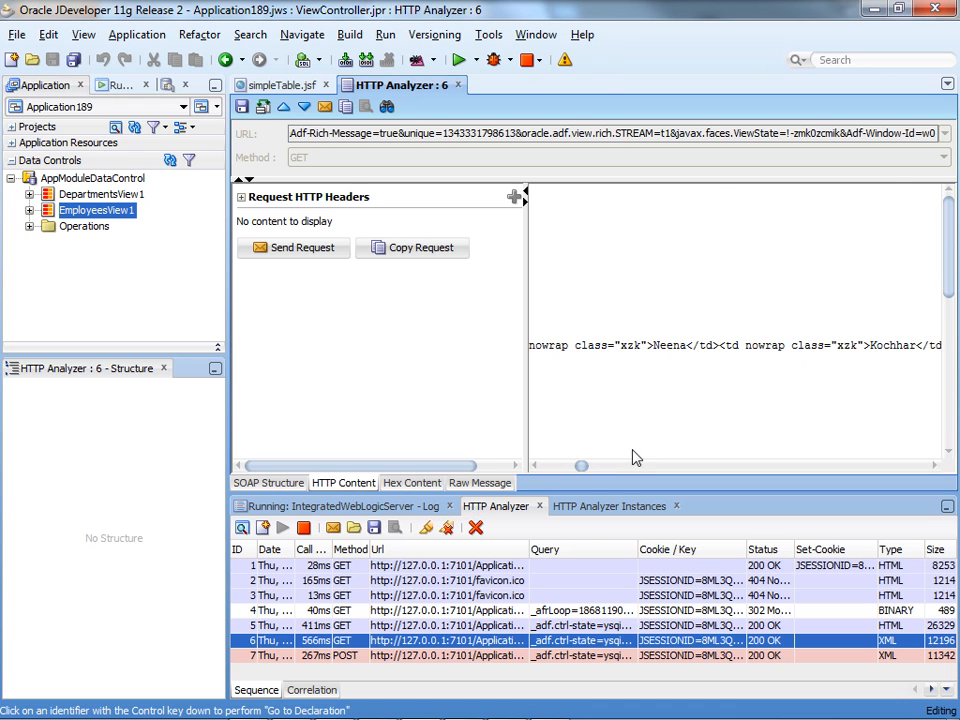
# Select text in the captured POST request's response content for inspection.
pyautogui.moveTo(580, 466); pyautogui.dragTo(622, 466)
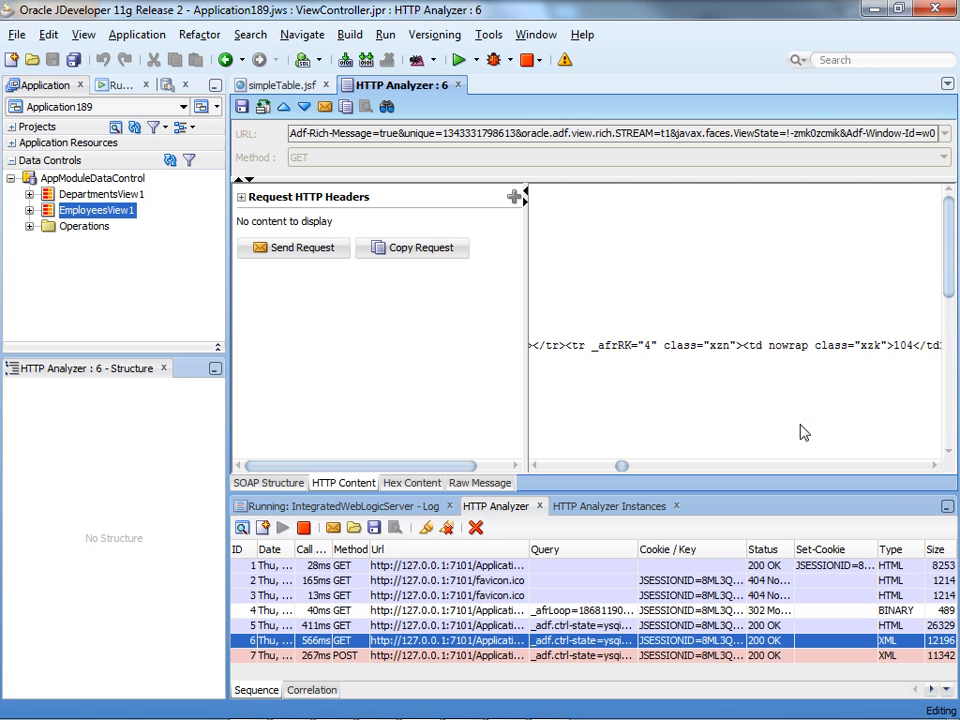
pyautogui.moveTo(762, 660)
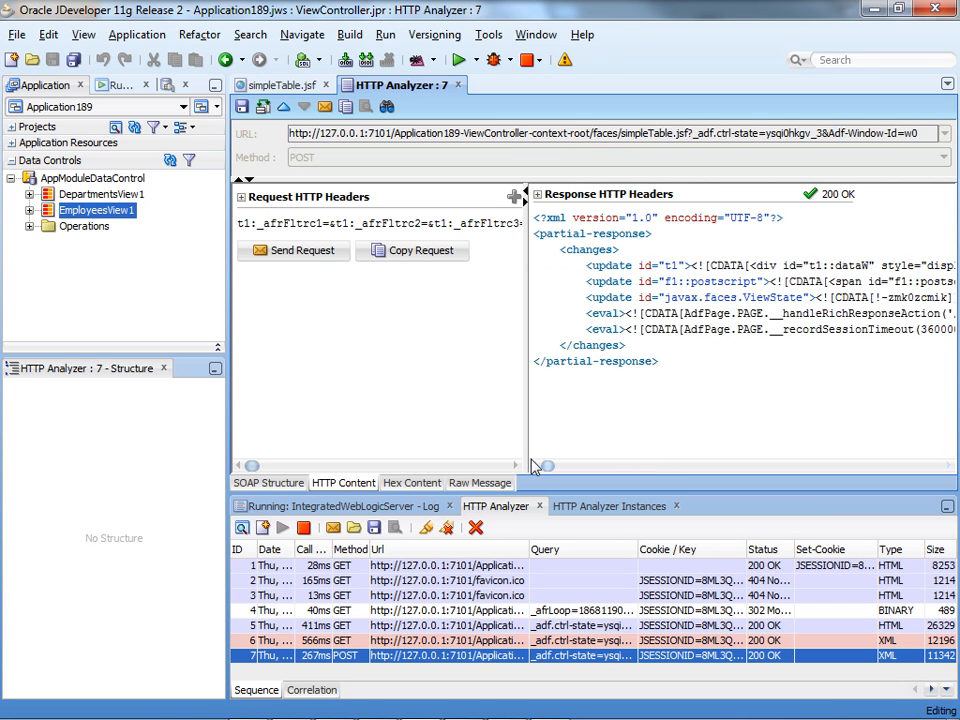
pyautogui.moveTo(420, 324)
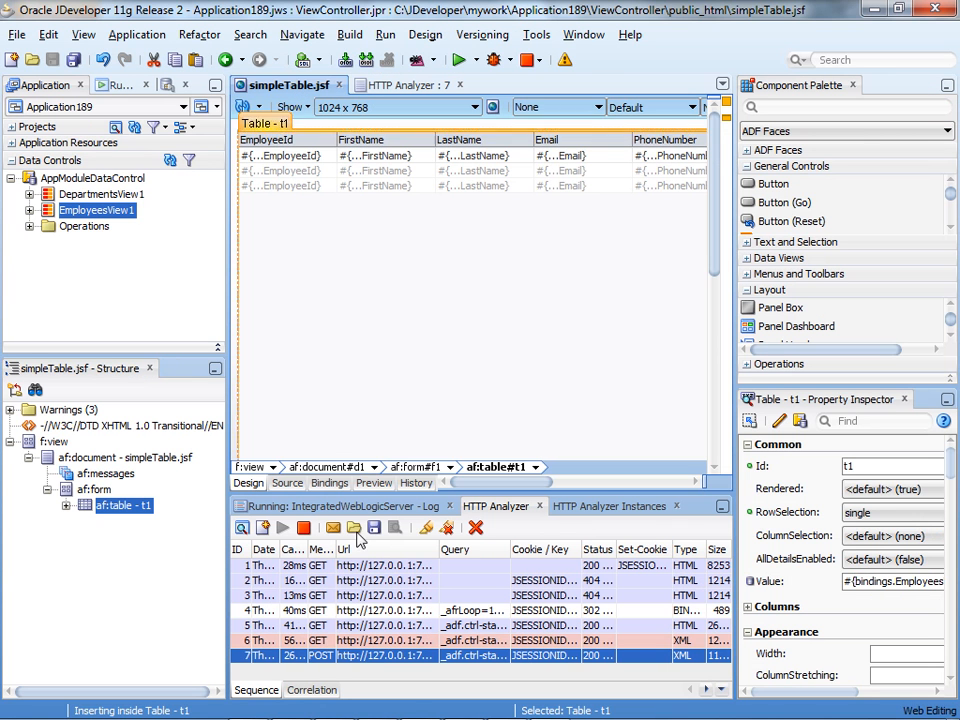
# Enter RangeSize 50 for EmployeesView1Iterator in the simpleTable page bindings.
pyautogui.click(330, 482)
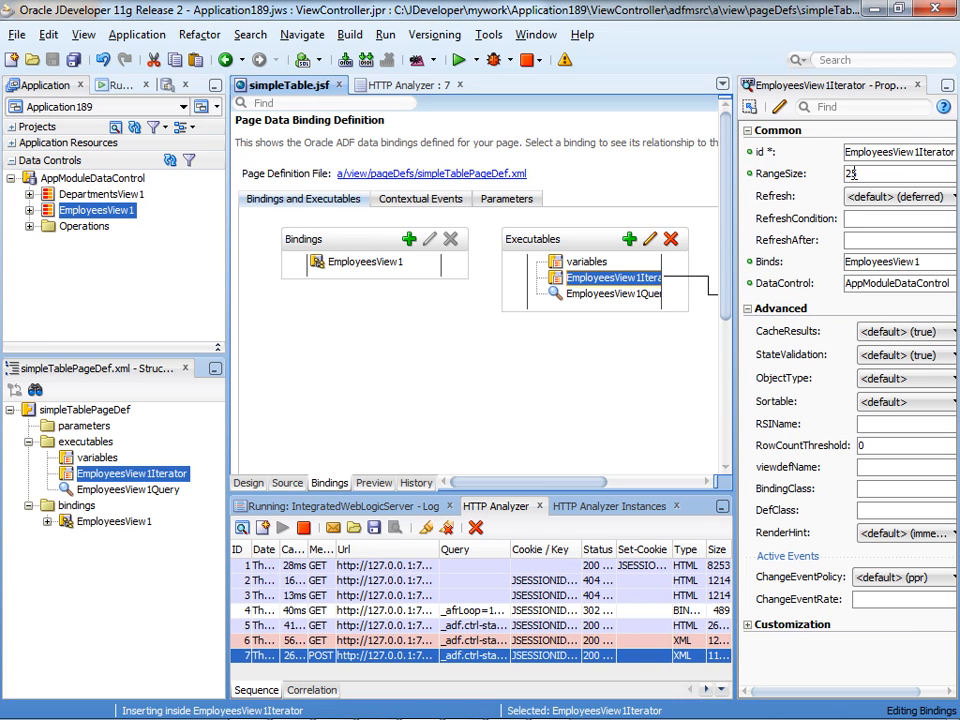
pyautogui.write('5')
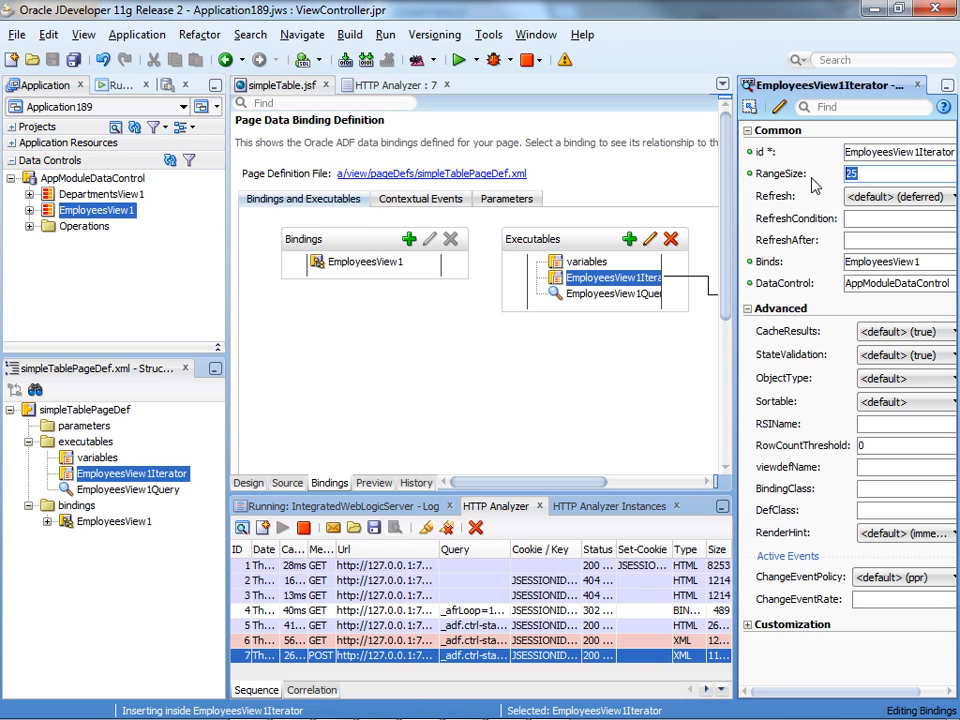
pyautogui.write('50')
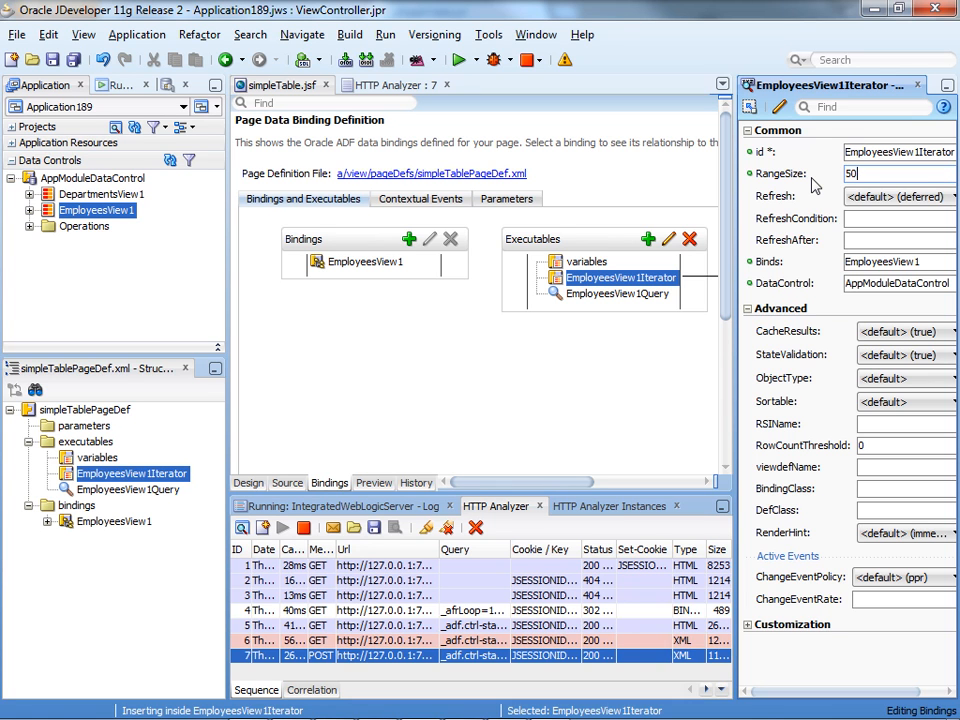
pyautogui.moveTo(440, 264)
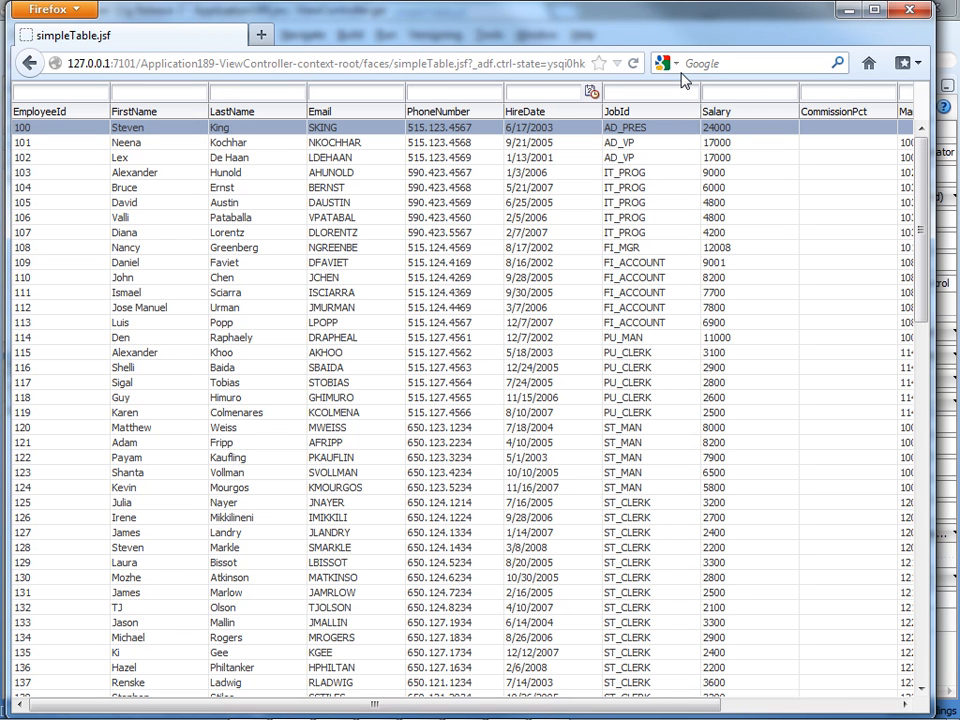
# Leave the Firefox simpleTable window and select table.jsf under Web Content.
pyautogui.press('alt+tab')
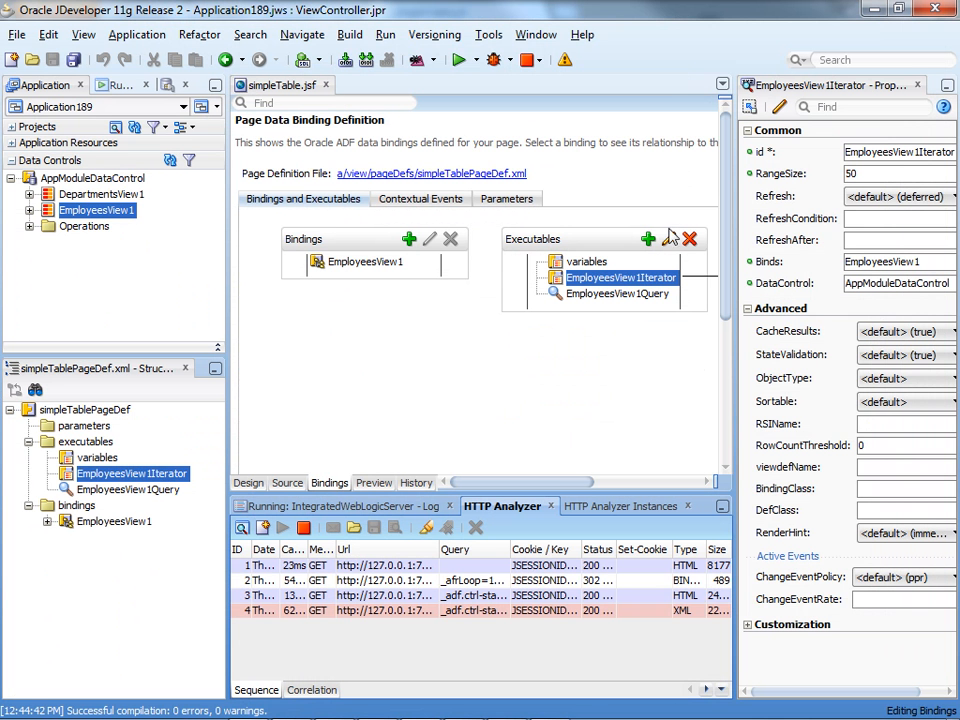
pyautogui.moveTo(548, 614)
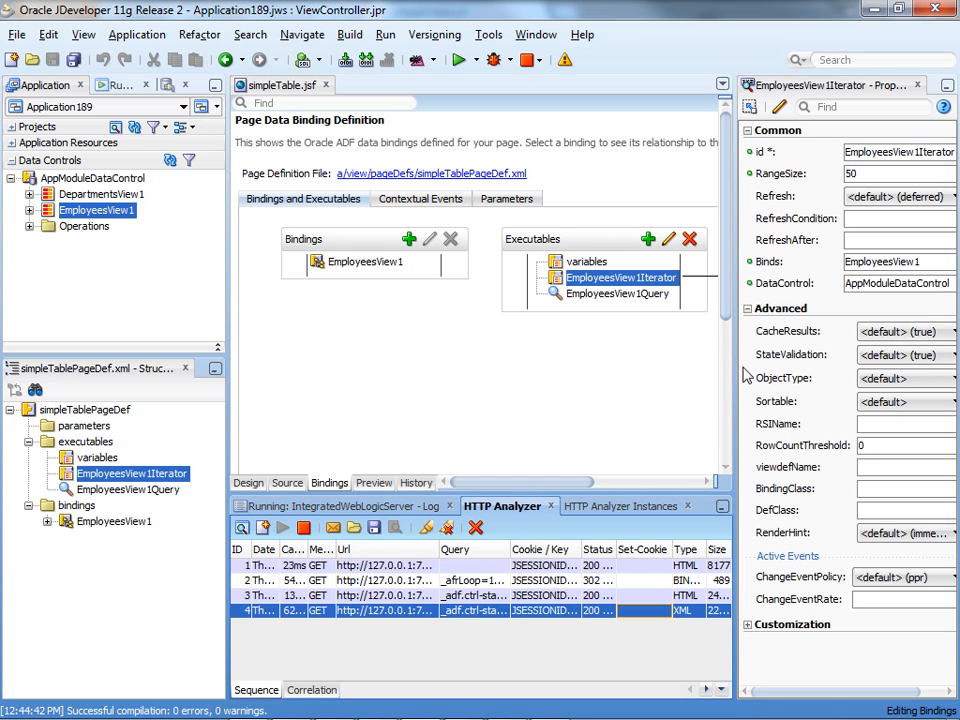
pyautogui.click(896, 172)
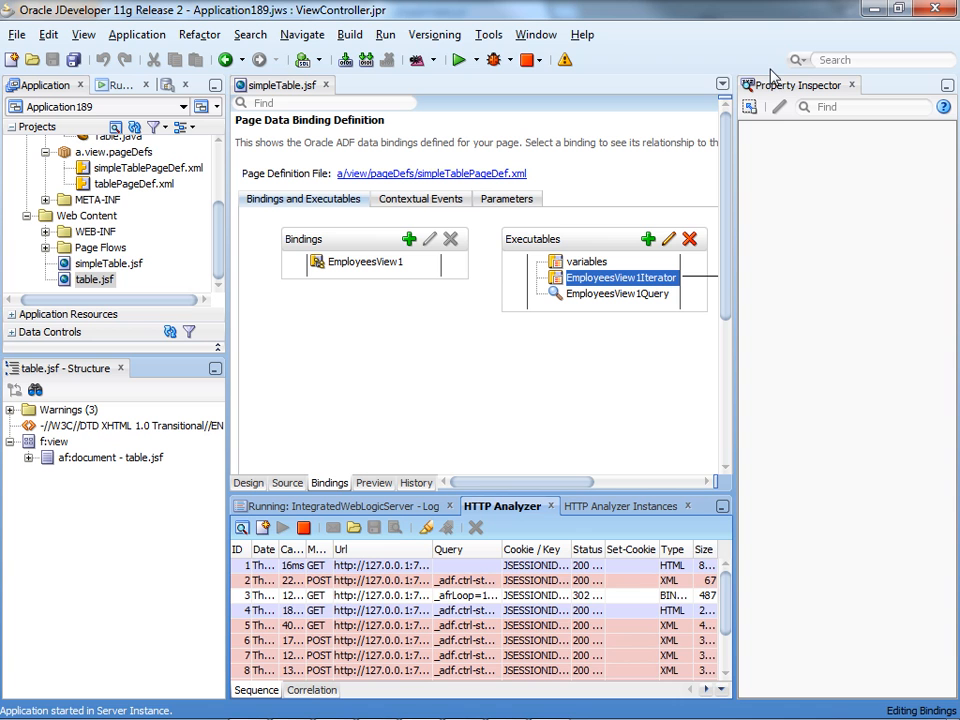
# Enter RangeSize 5 for the simpleTable iterator and clear the recorded HTTP round trips.
pyautogui.scroll(-3)
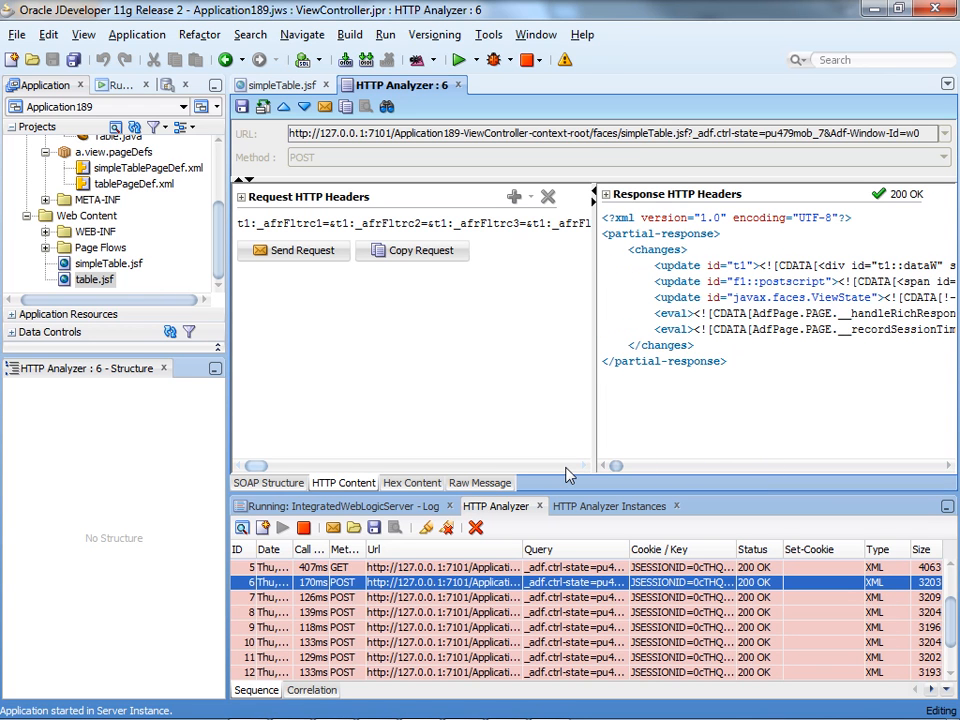
pyautogui.moveTo(228, 204)
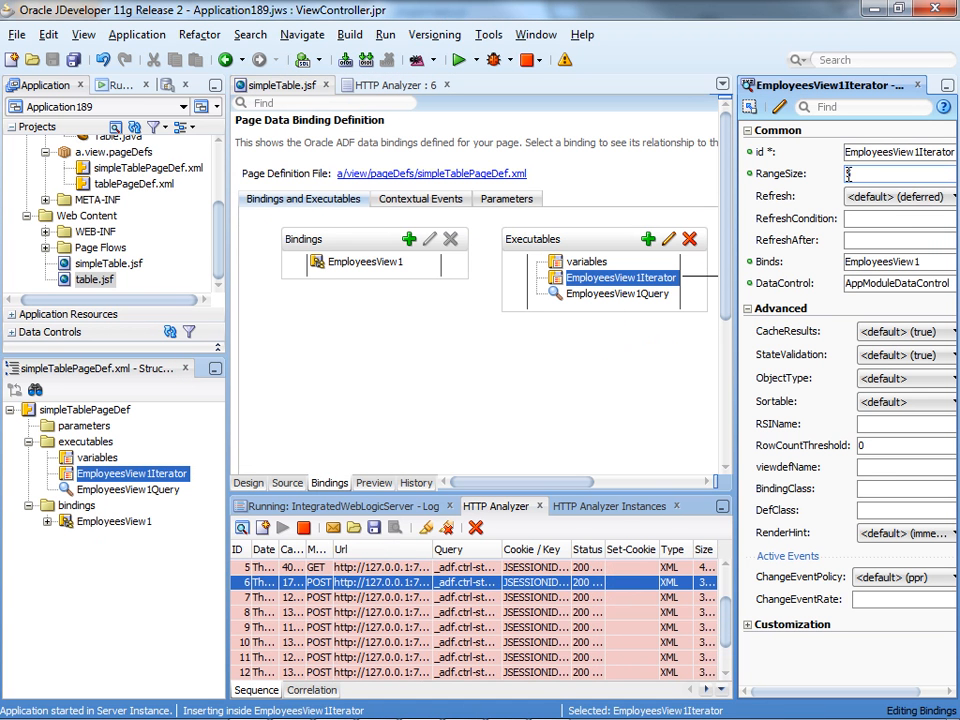
pyautogui.write('5')
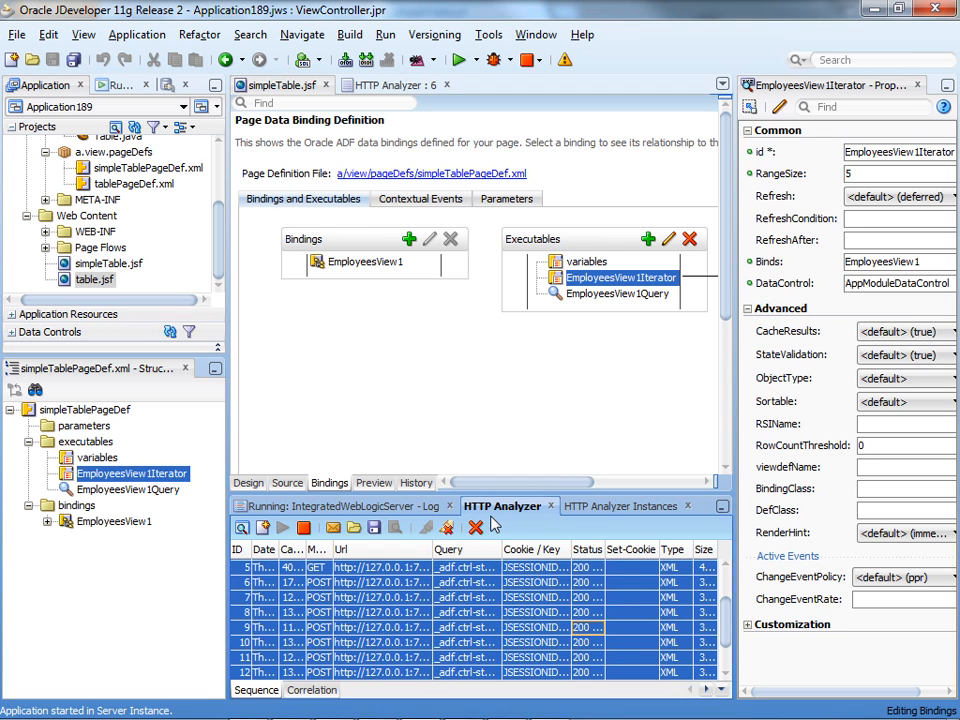
pyautogui.click(464, 528)
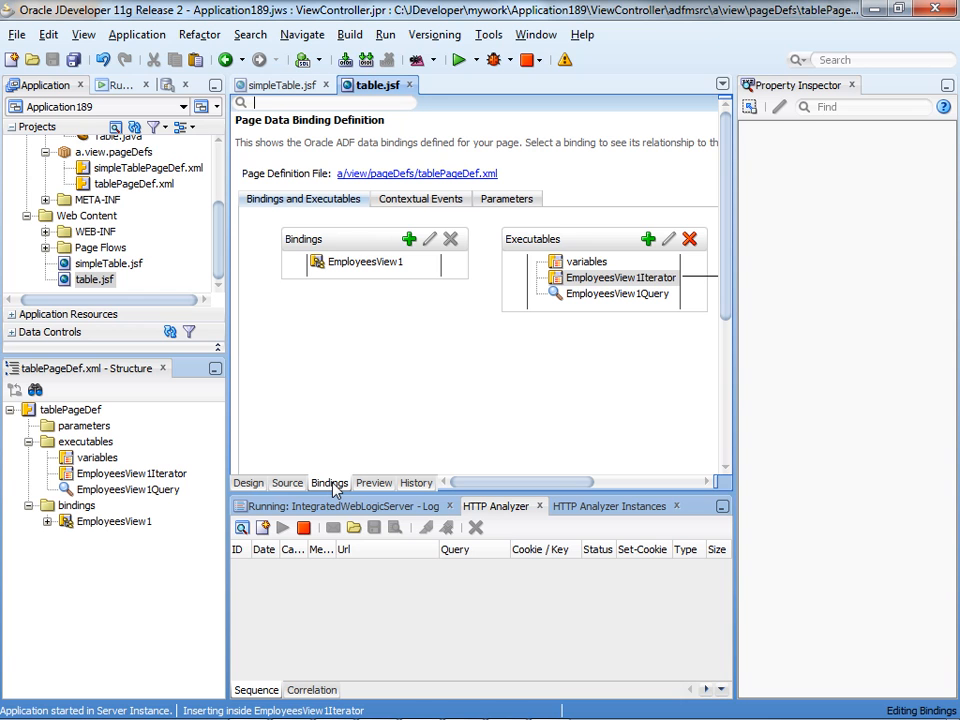
# Show the table page's EmployeesView1Iterator properties with its RangeSize of 20.
pyautogui.click(620, 276)
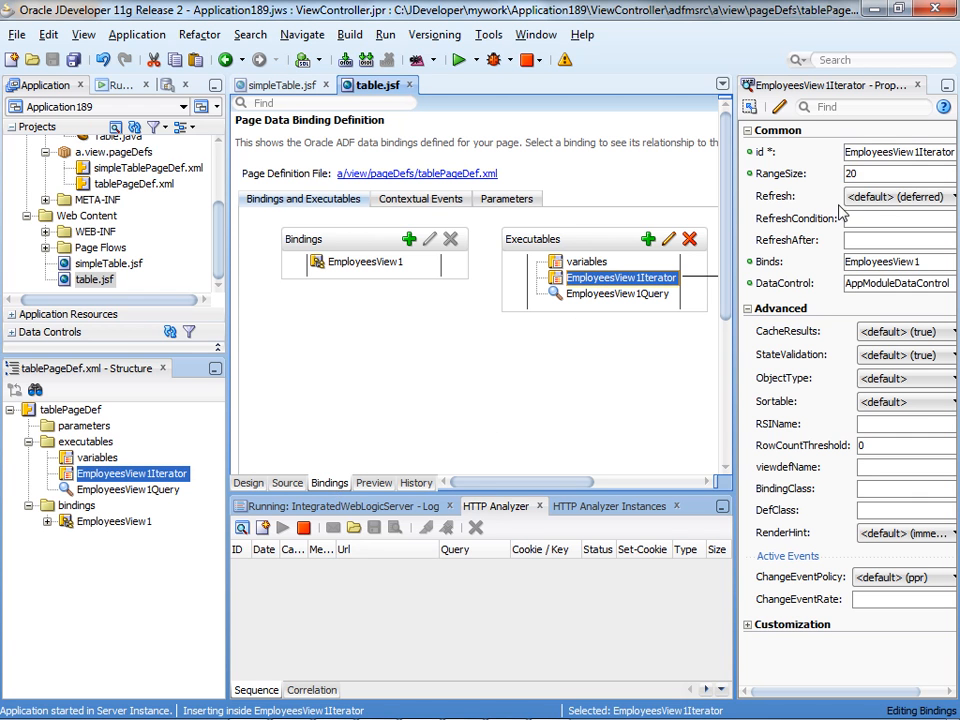
pyautogui.moveTo(870, 172)
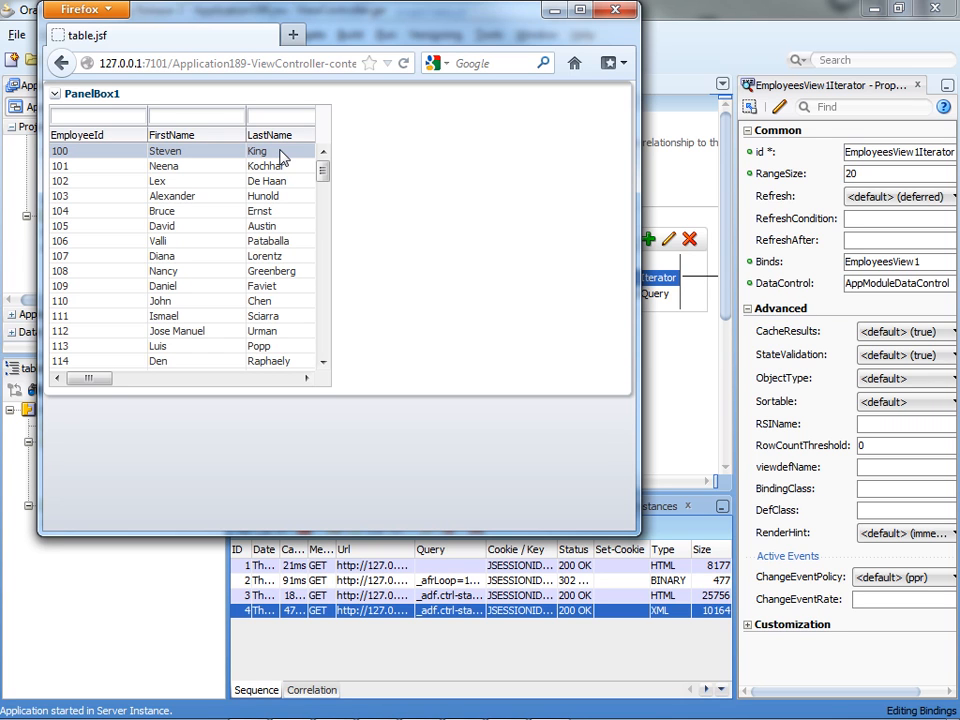
# Scroll the employees table down to around employee 144, generating POST round trips.
pyautogui.click(156, 360)
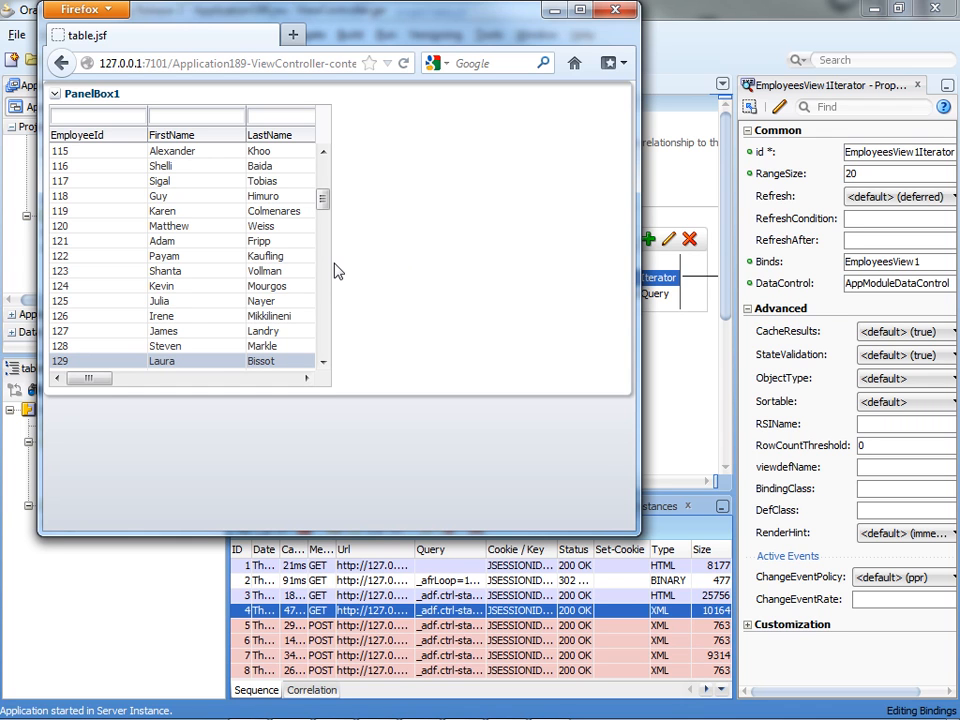
pyautogui.scroll(-3)
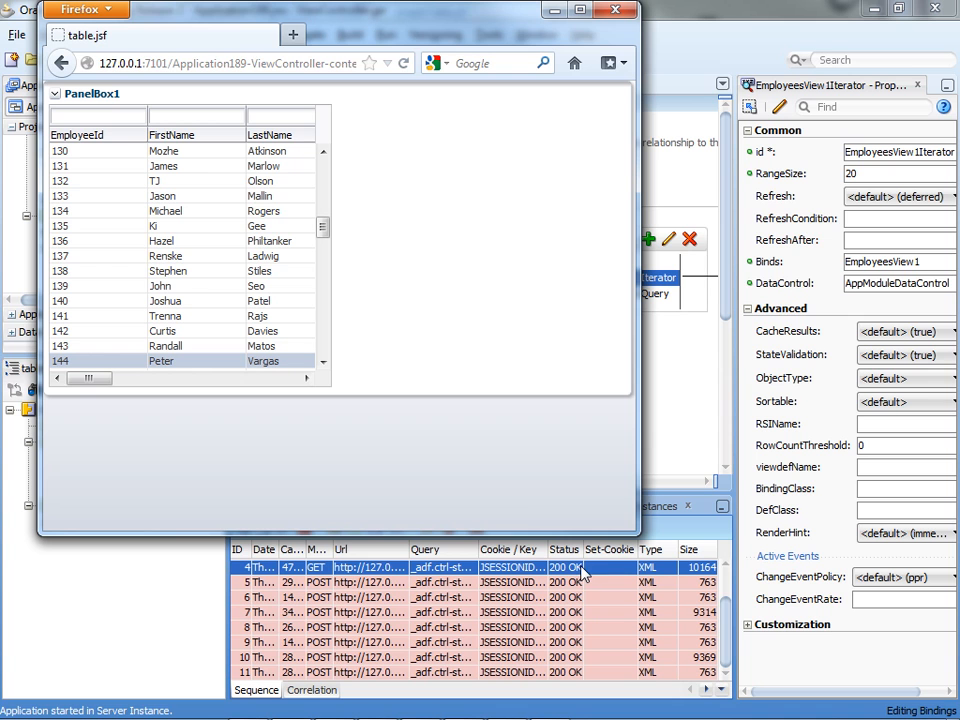
pyautogui.moveTo(718, 524)
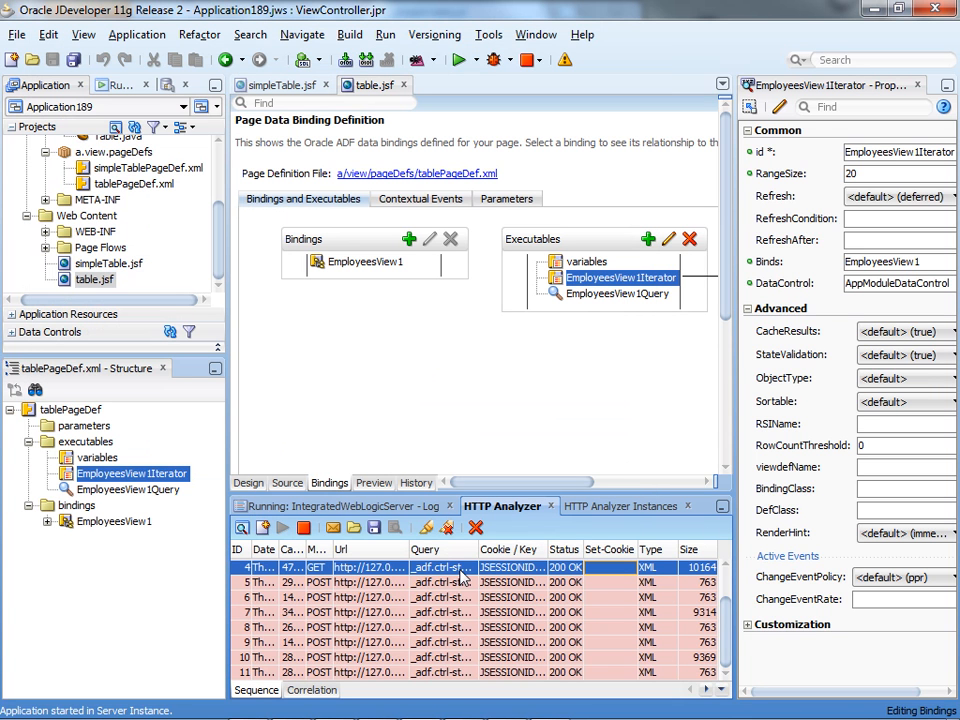
# Clear the recorded round trips from the HTTP Analyzer log.
pyautogui.click(476, 528)
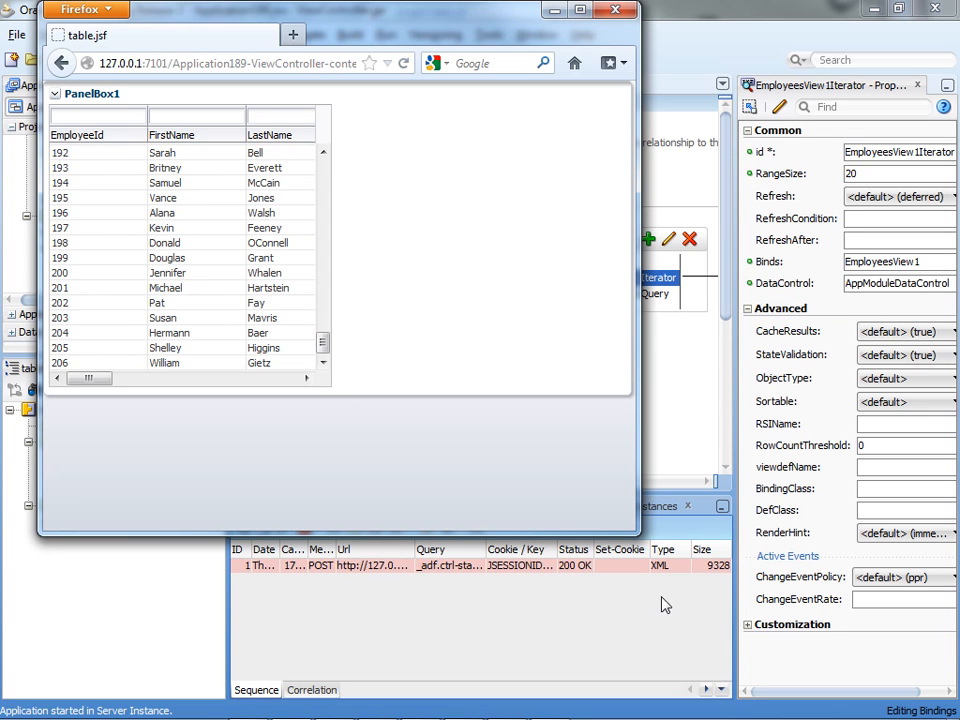
pyautogui.moveTo(710, 576)
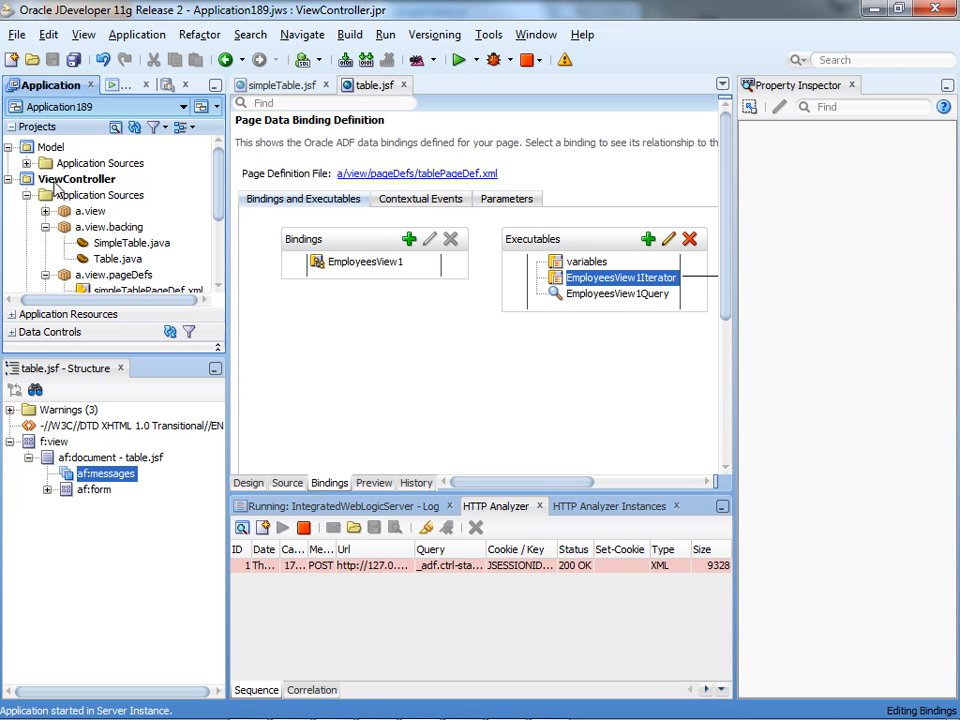
# Open EmployeesView from the Model project and expand its Tuning section showing batch retrieval.
pyautogui.click(36, 158)
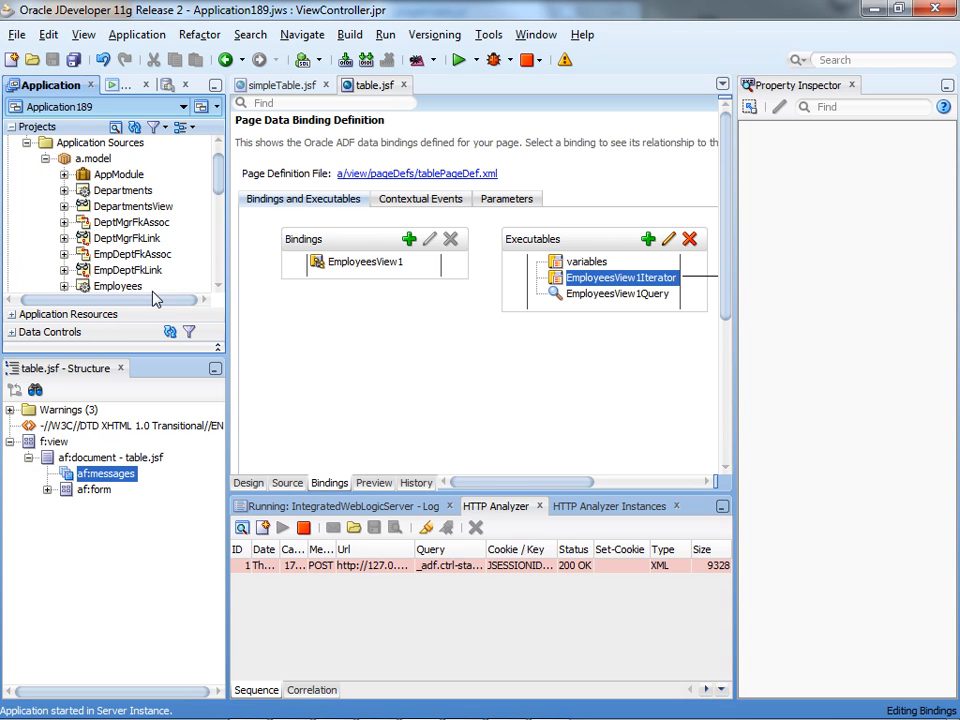
pyautogui.scroll(-3)
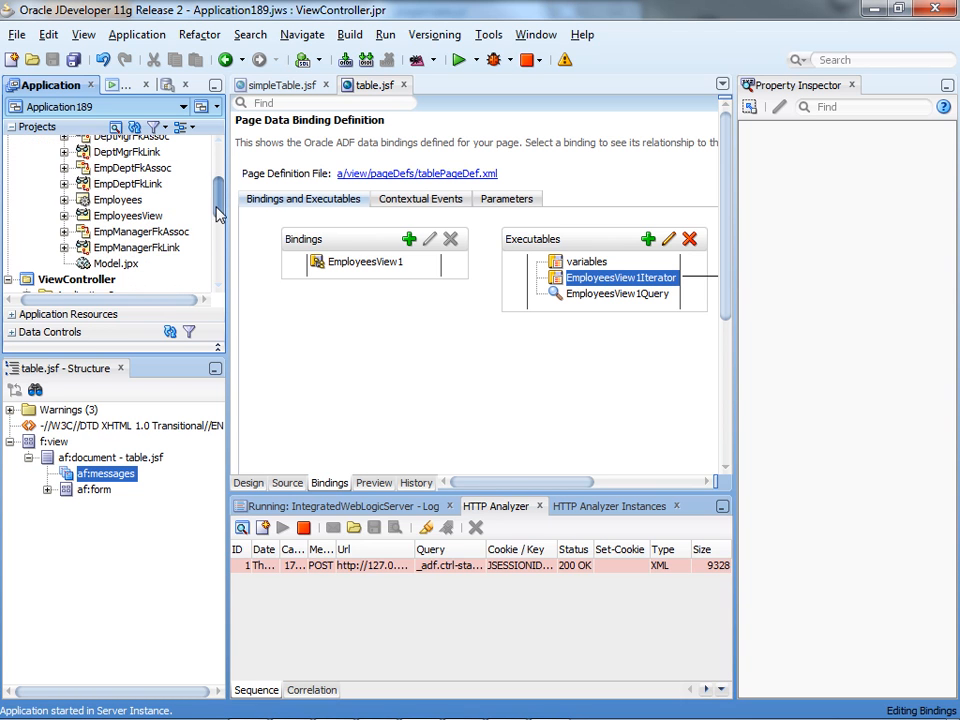
pyautogui.doubleClick(128, 216)
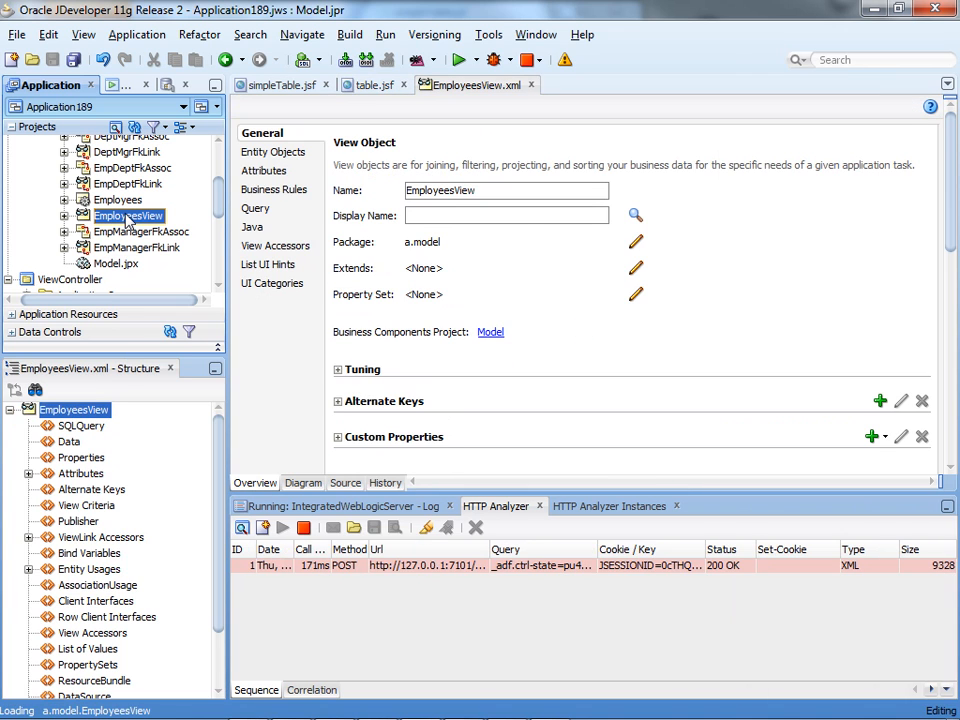
pyautogui.moveTo(344, 378)
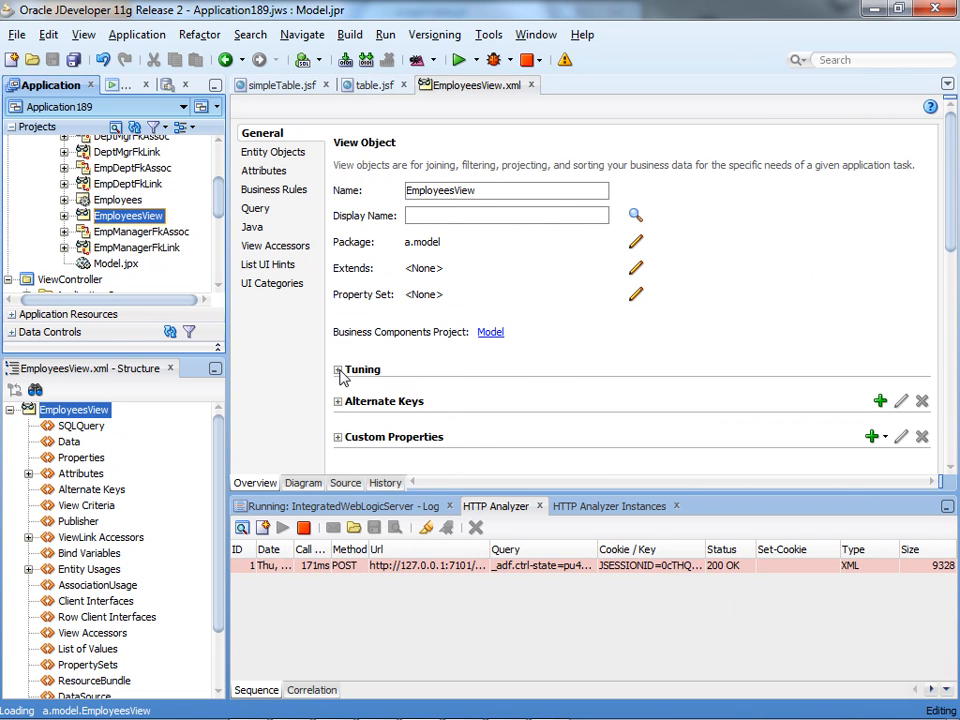
pyautogui.click(336, 368)
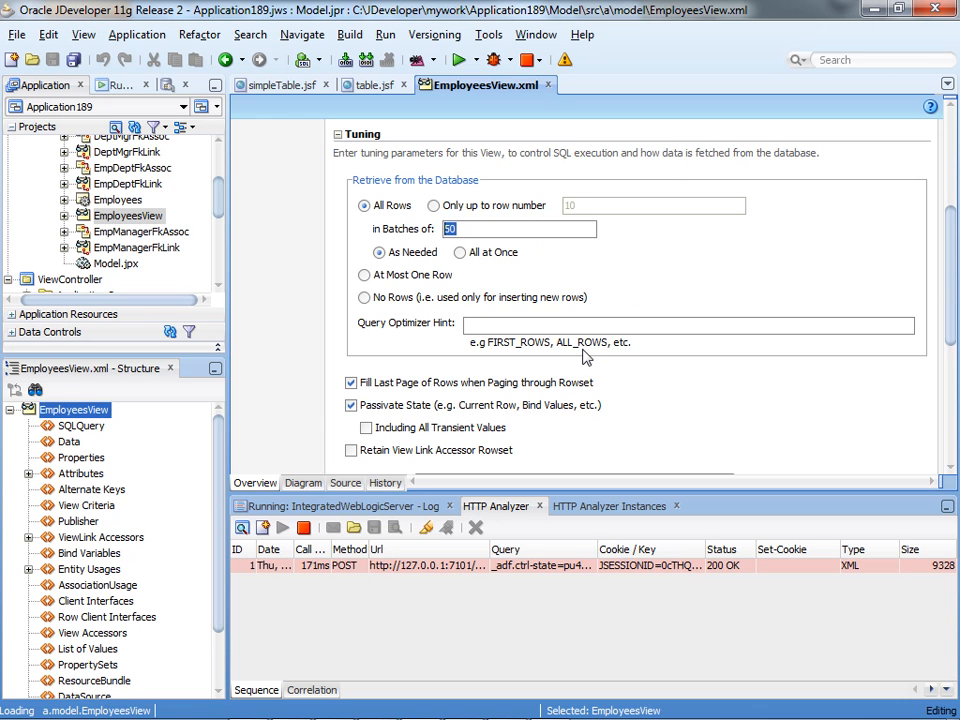
pyautogui.moveTo(590, 352)
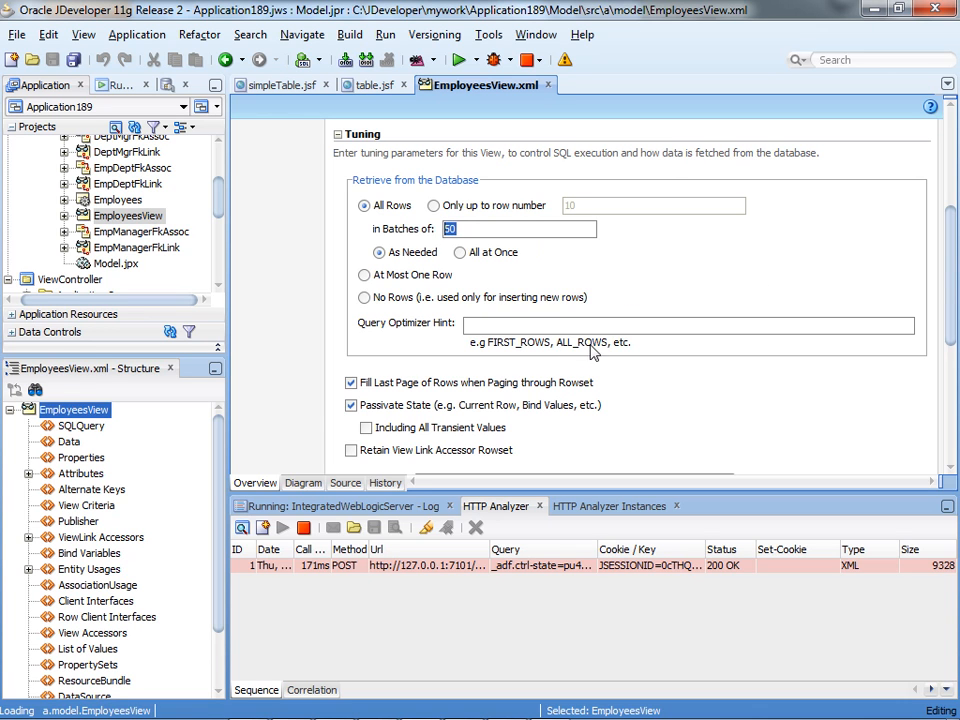